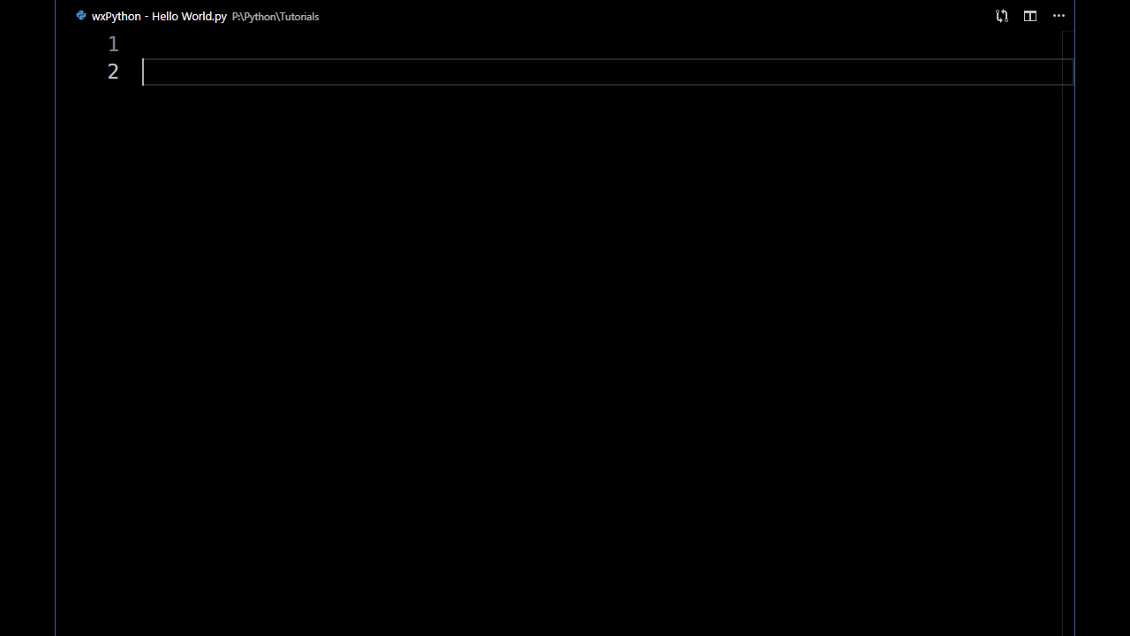
# - Start the import line with 'i', bringing up IntelliSense suggestions
pyautogui.write('i')
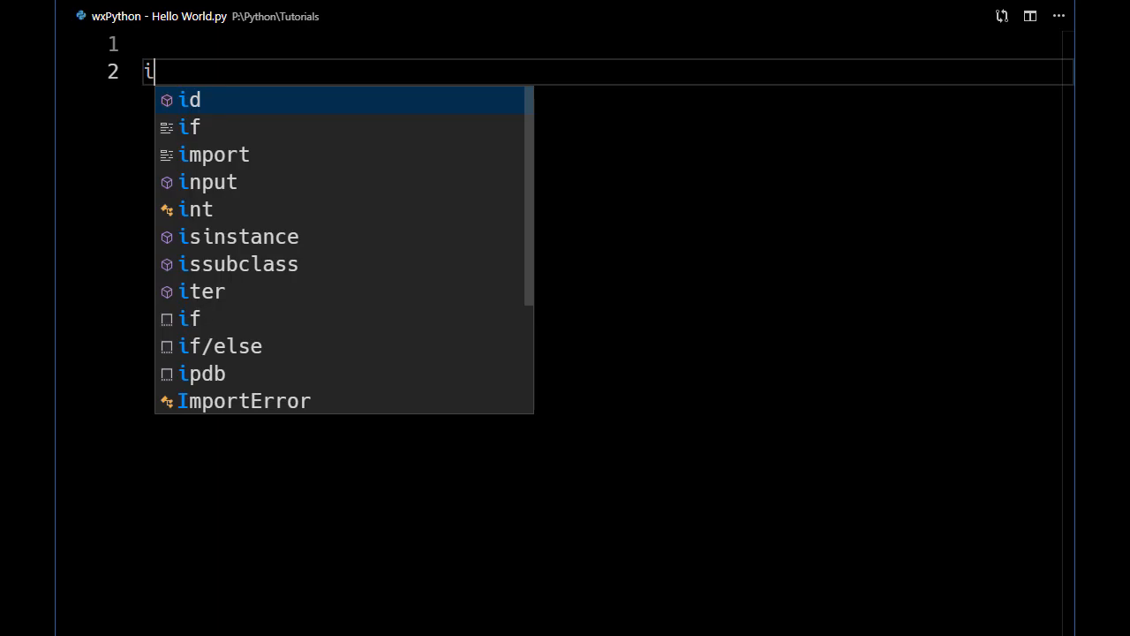
# - Write 'import wx' and create the application object with app = wx.App()
pyautogui.write('mport w')
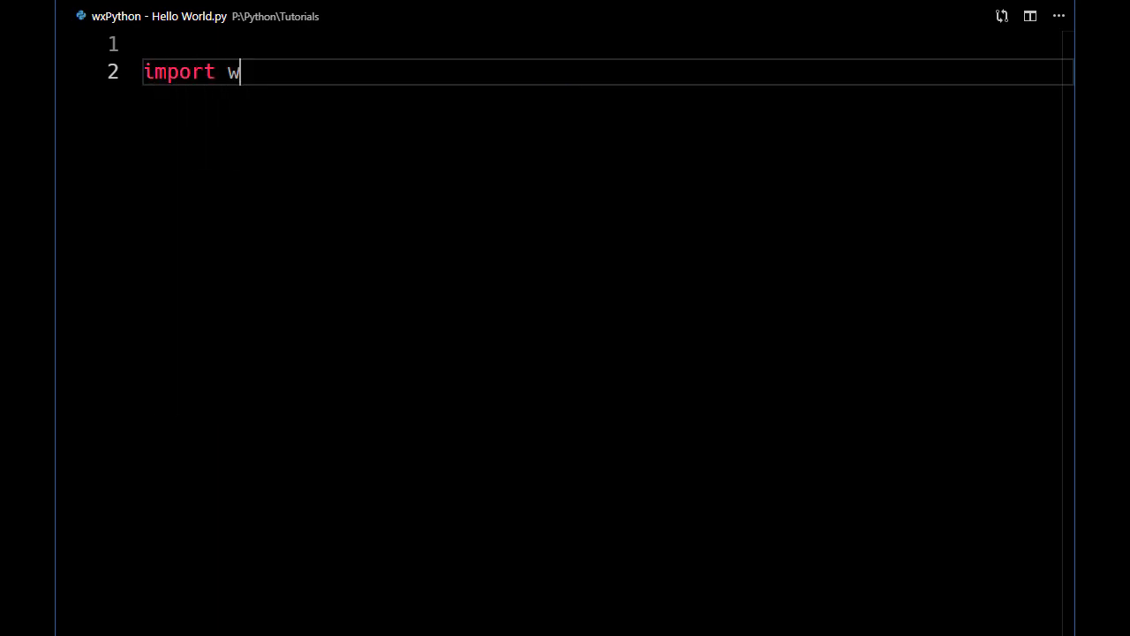
pyautogui.write('x')
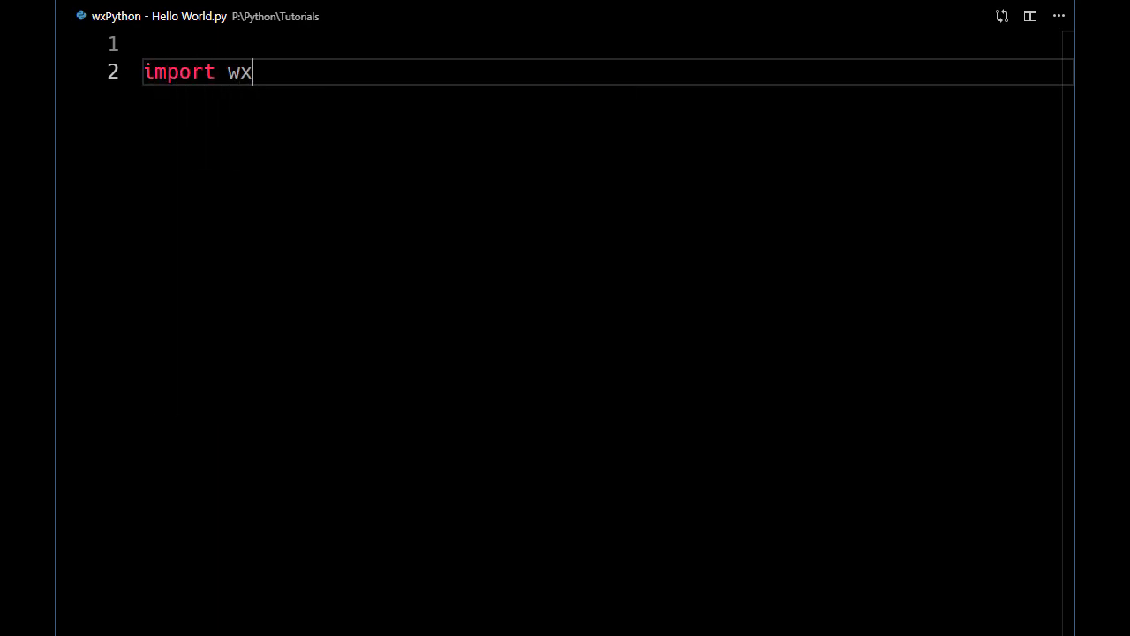
pyautogui.write('app')
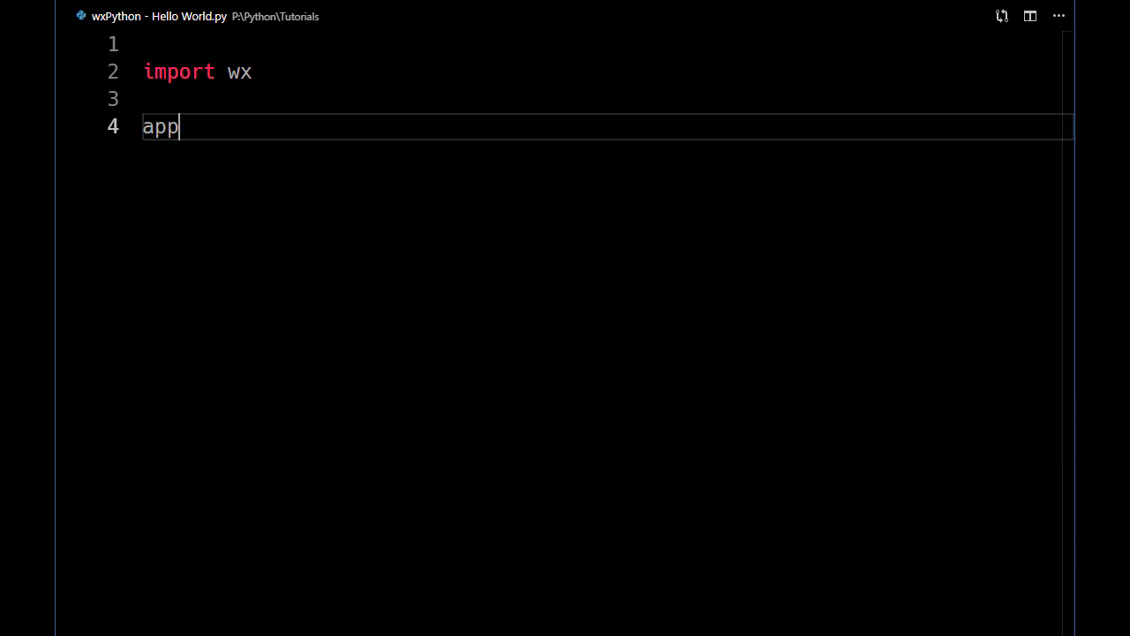
pyautogui.write('=')
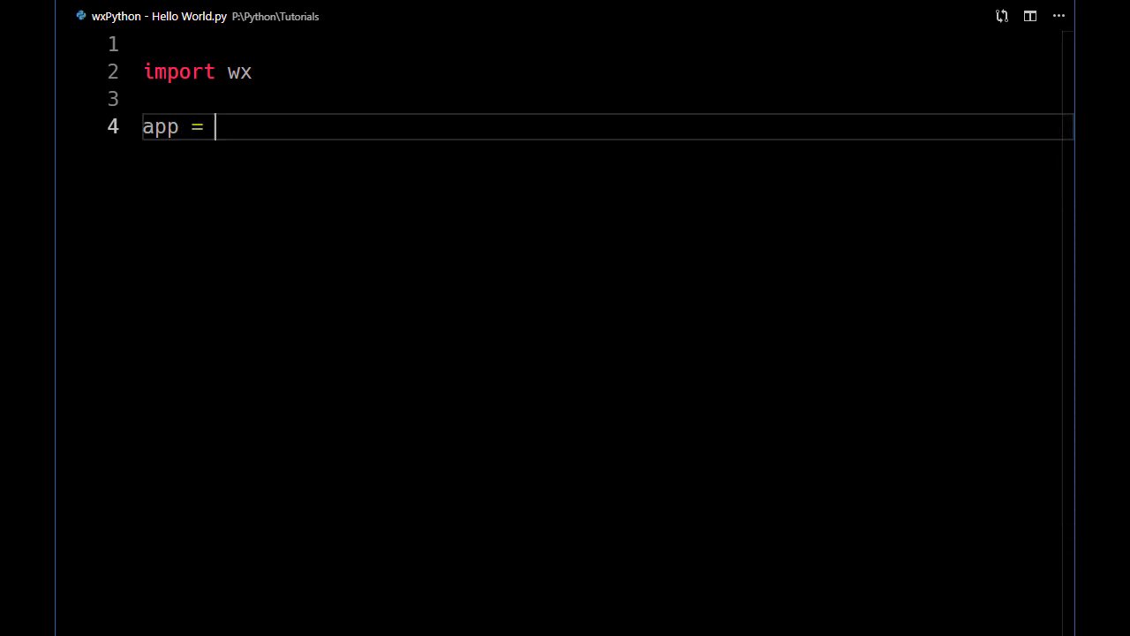
pyautogui.write('w')
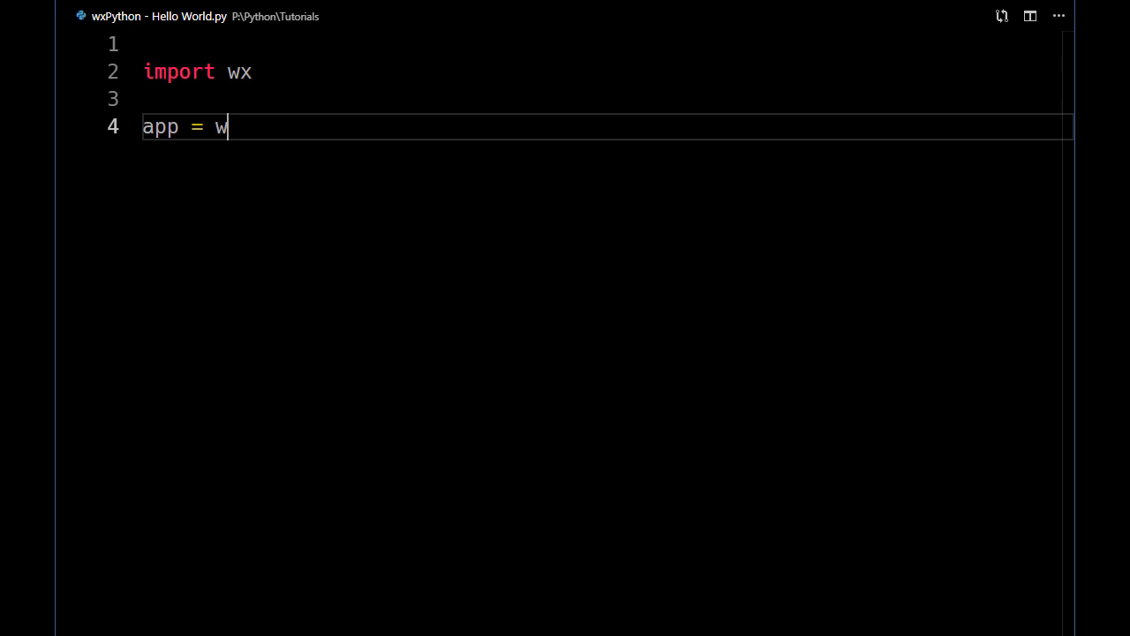
pyautogui.write('x.App(')
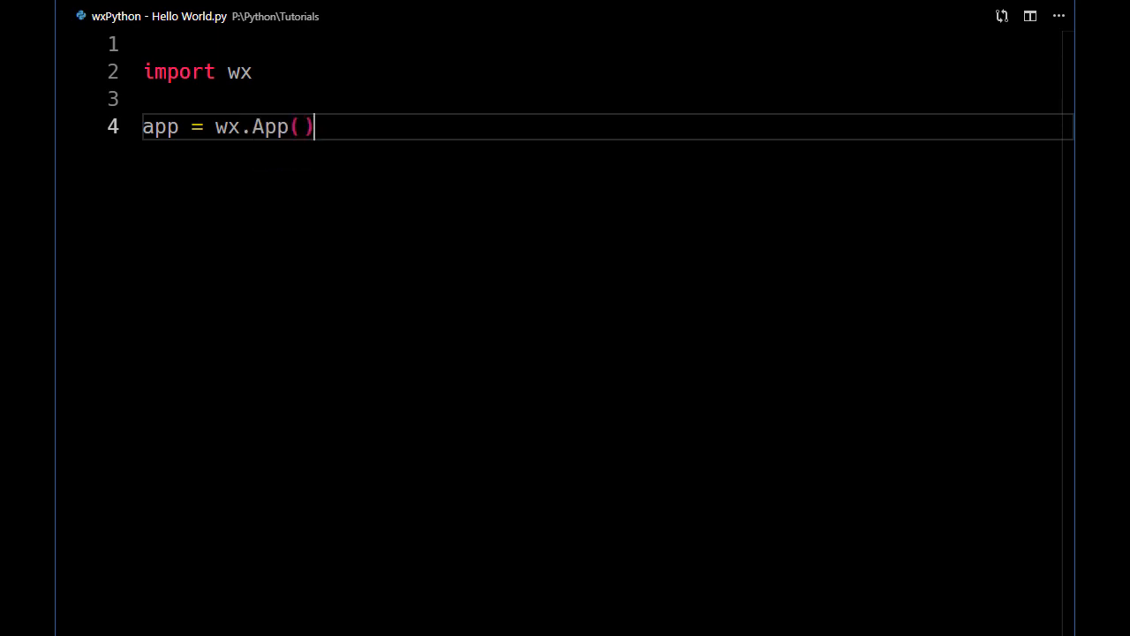
# - Start the event loop with app.MainLoop()
pyautogui.write('app')
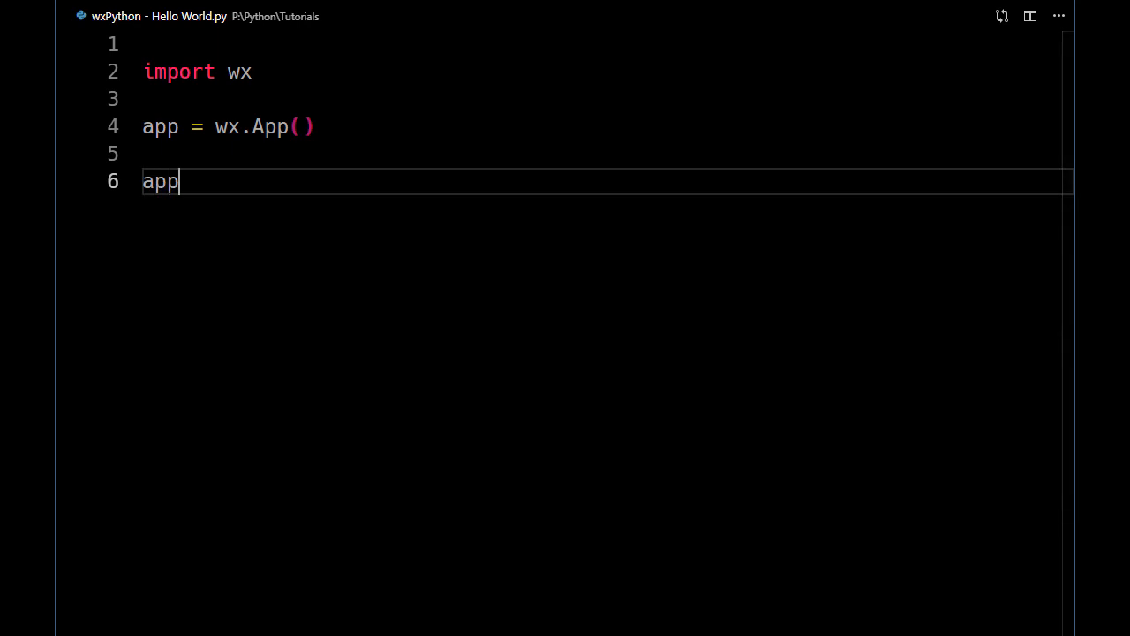
pyautogui.write('.M')
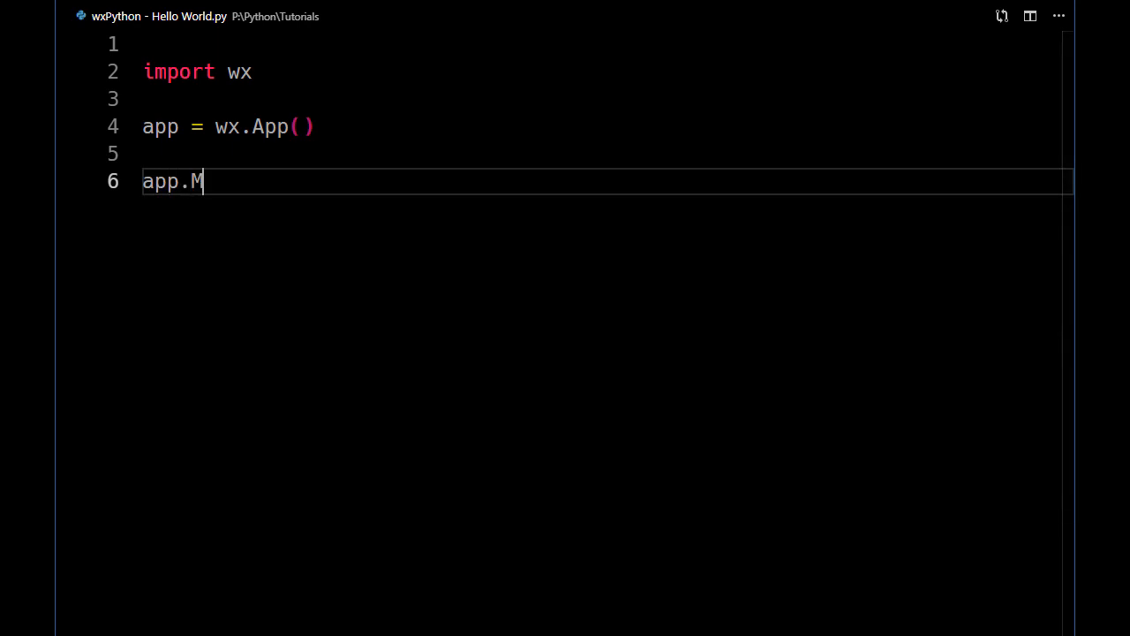
pyautogui.write('ainL')
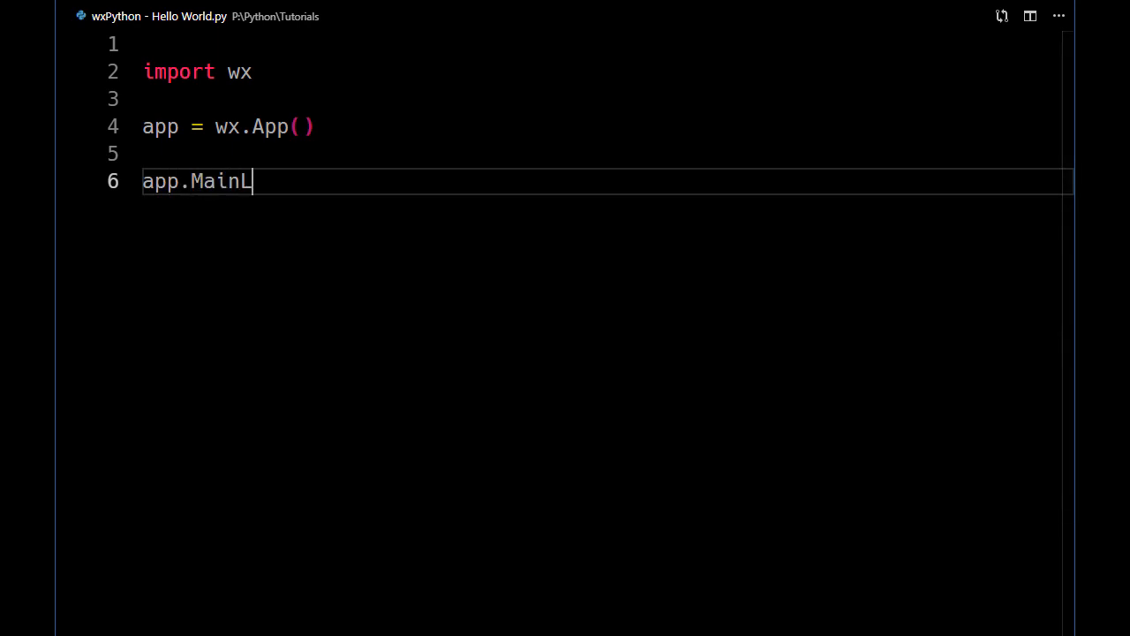
pyautogui.write('oop()')
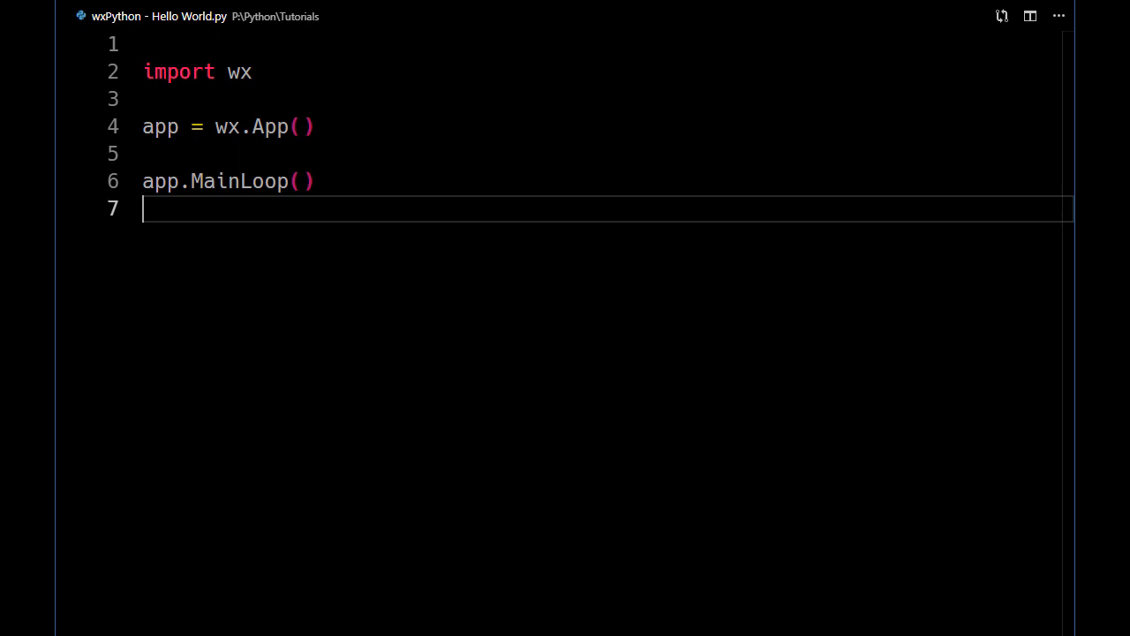
# - Above MainLoop, begin window = wx.Frame(None as the top-level frame
pyautogui.press('Enter')
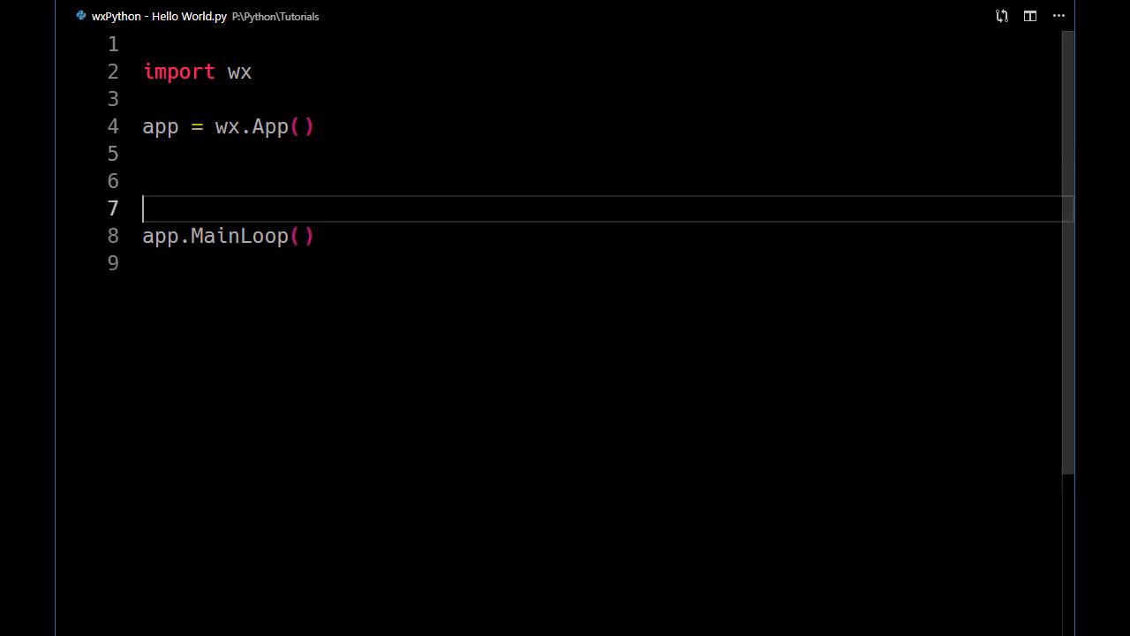
pyautogui.write('wi')
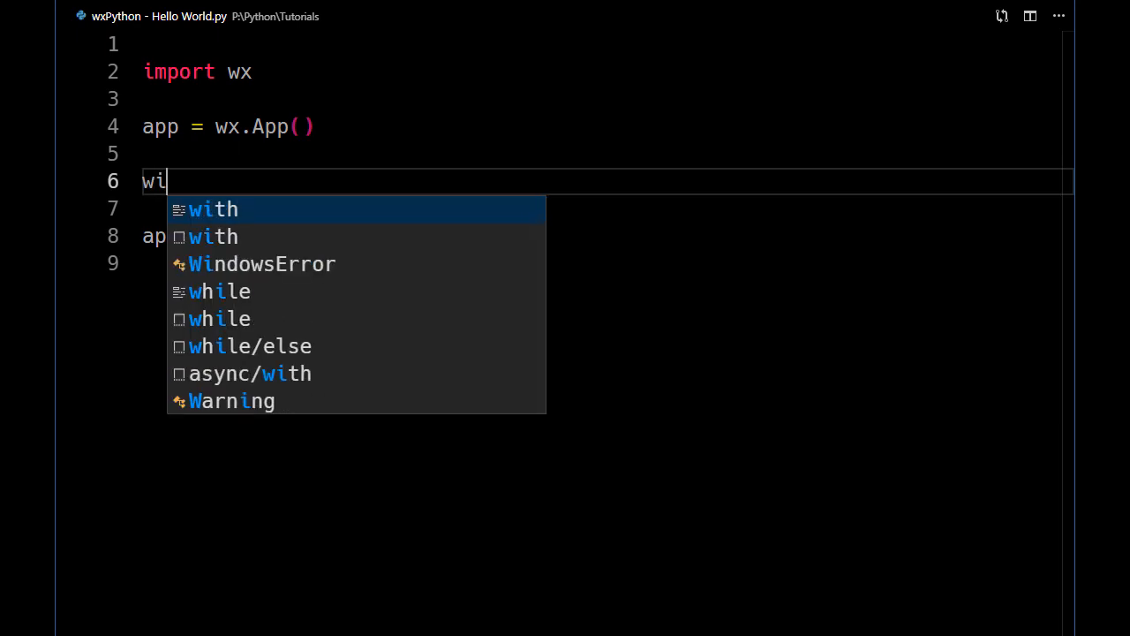
pyautogui.write('ndow')
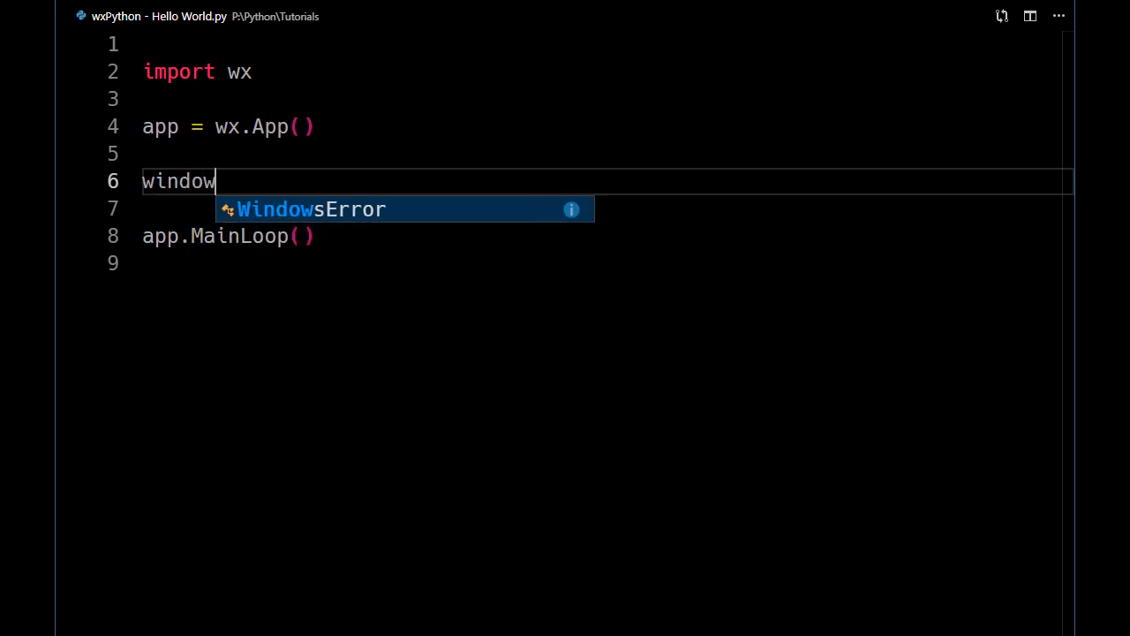
pyautogui.write('= wx')
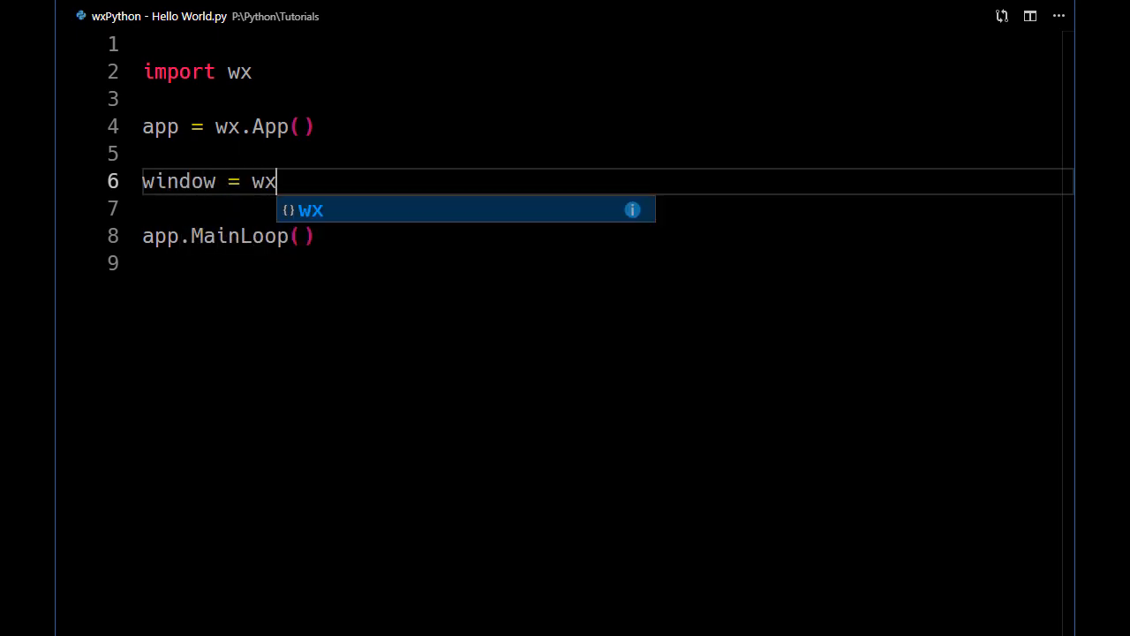
pyautogui.write('.Fr')
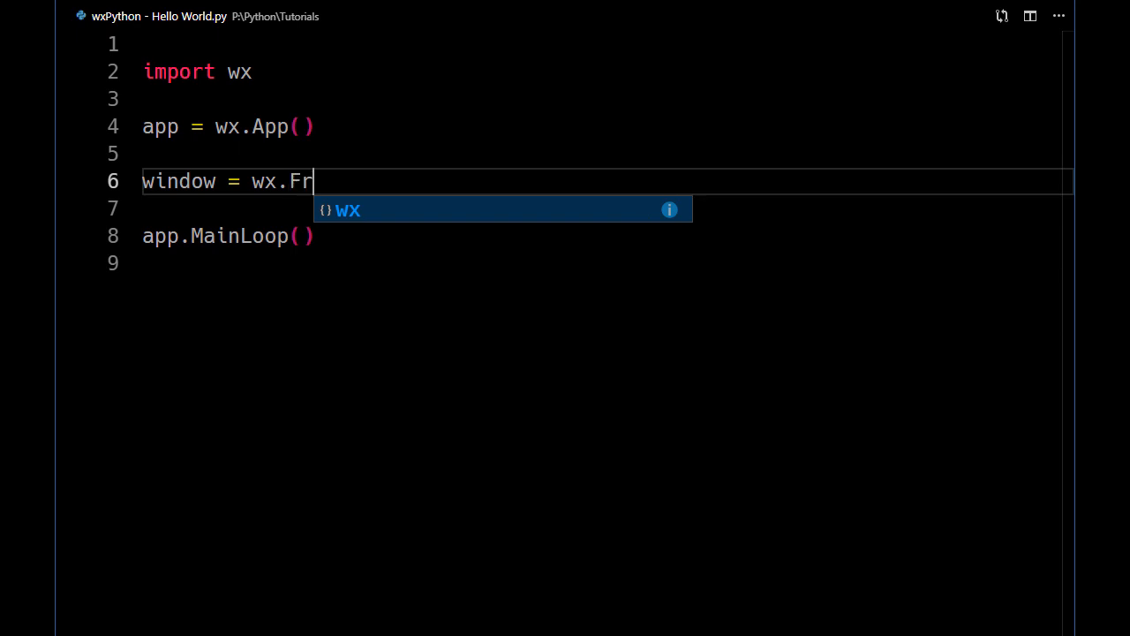
pyautogui.write('ame(')
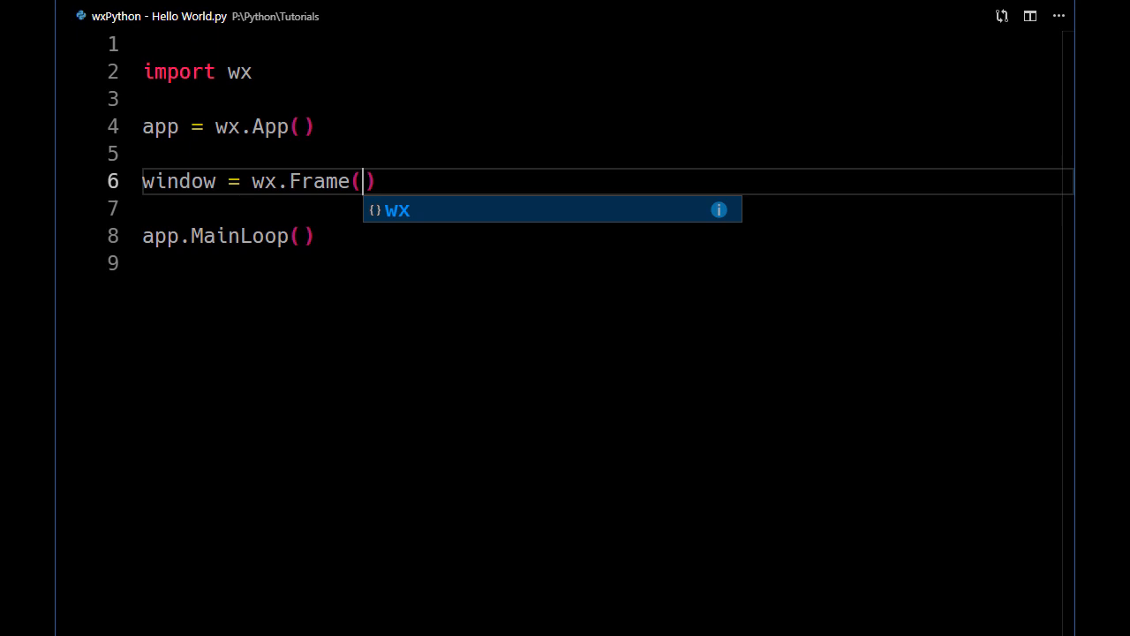
pyautogui.write('N')
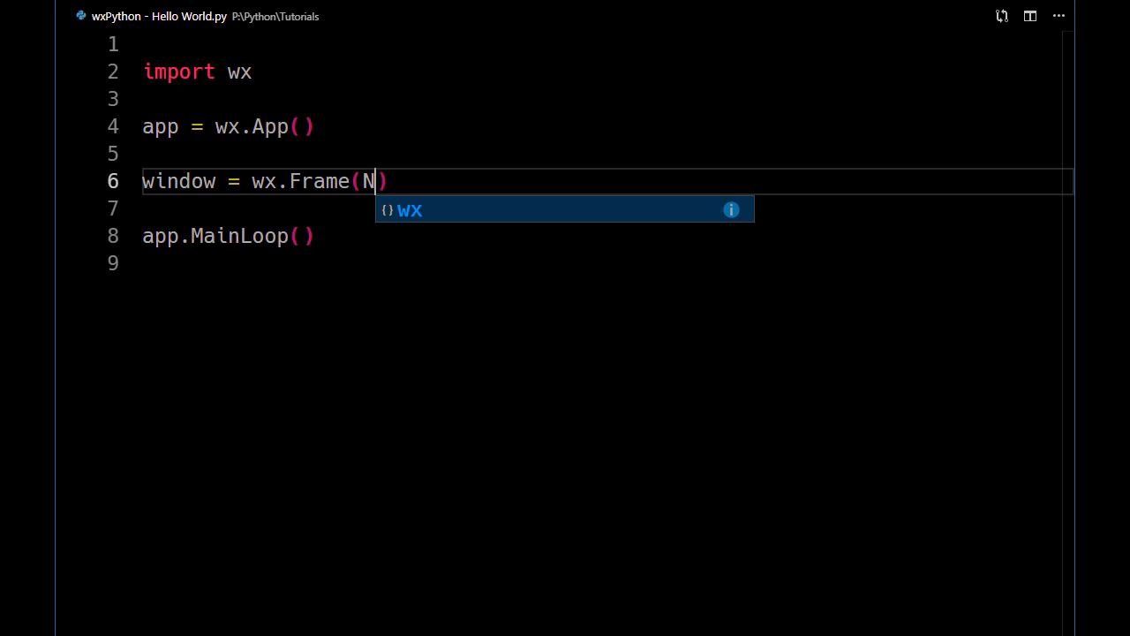
pyautogui.write('one,')
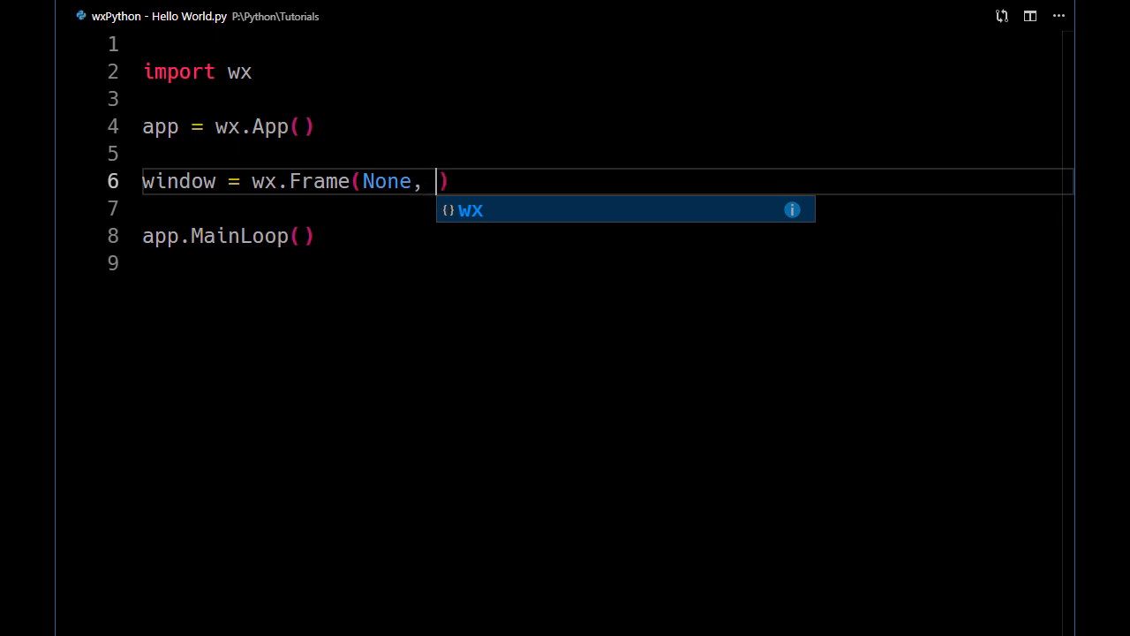
# - Give the frame title='Hello World' and size=(400, 400)
pyautogui.write("title='")
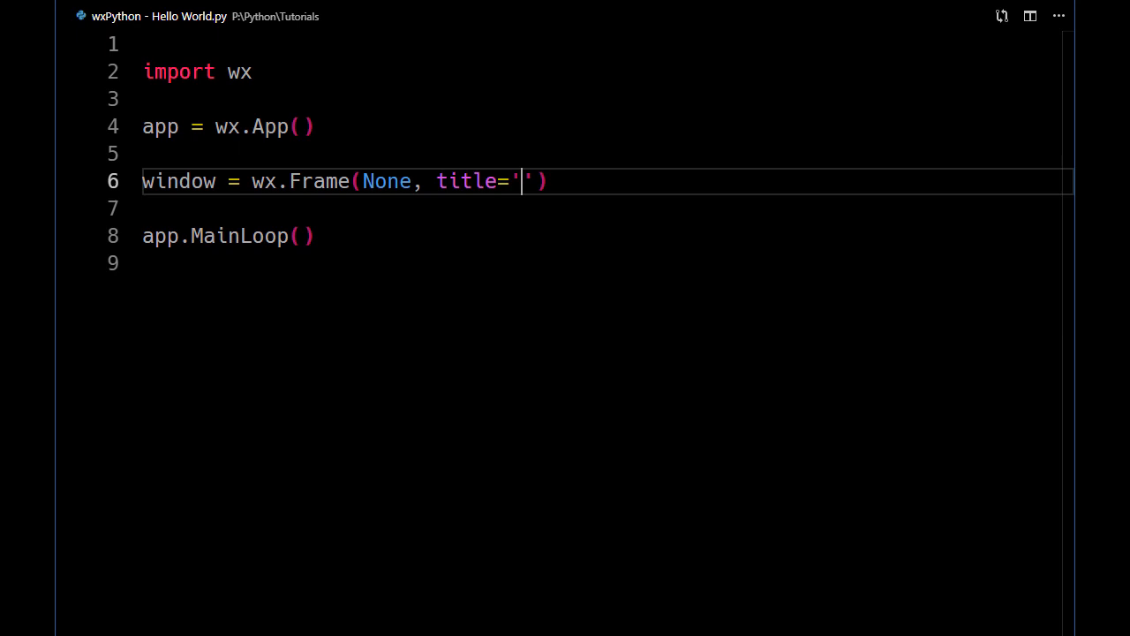
pyautogui.write('Hel')
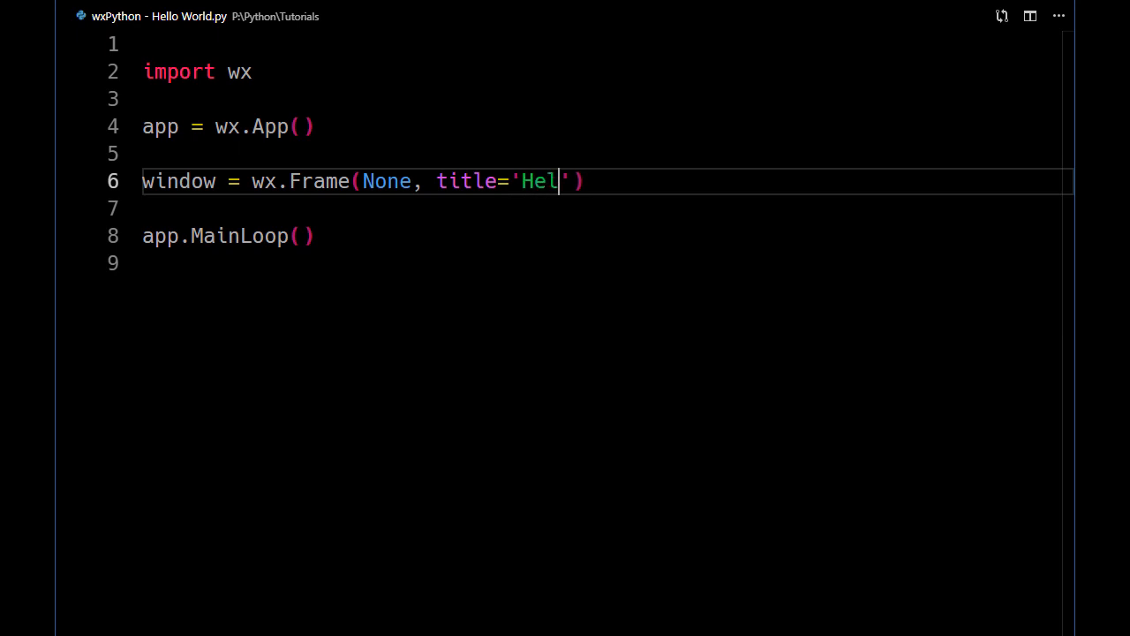
pyautogui.write('lo')
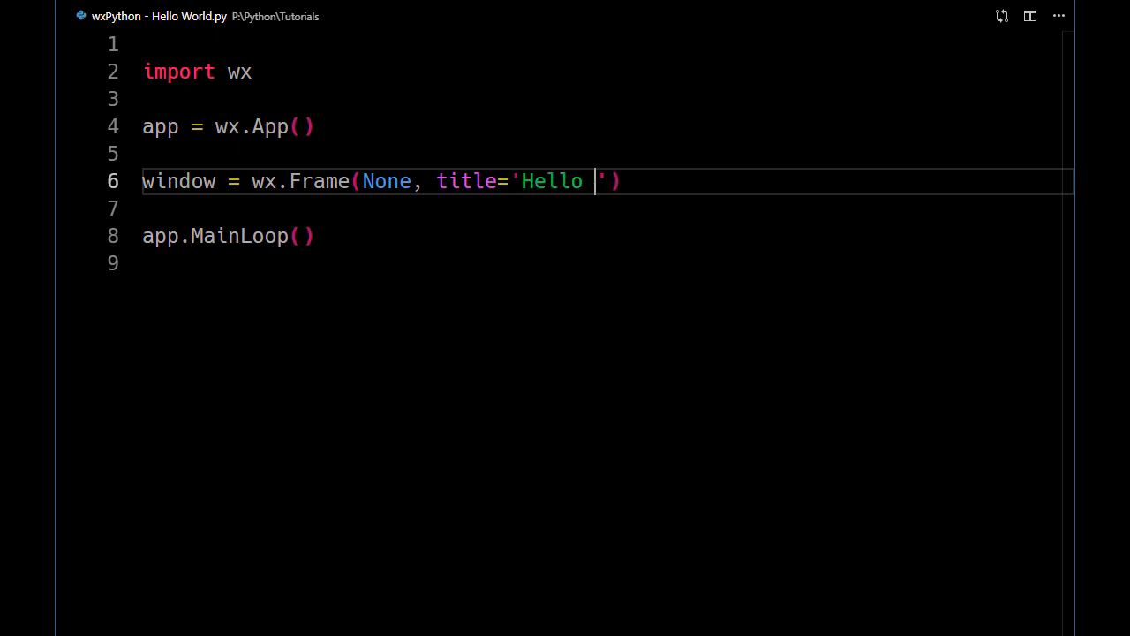
pyautogui.write('Worl')
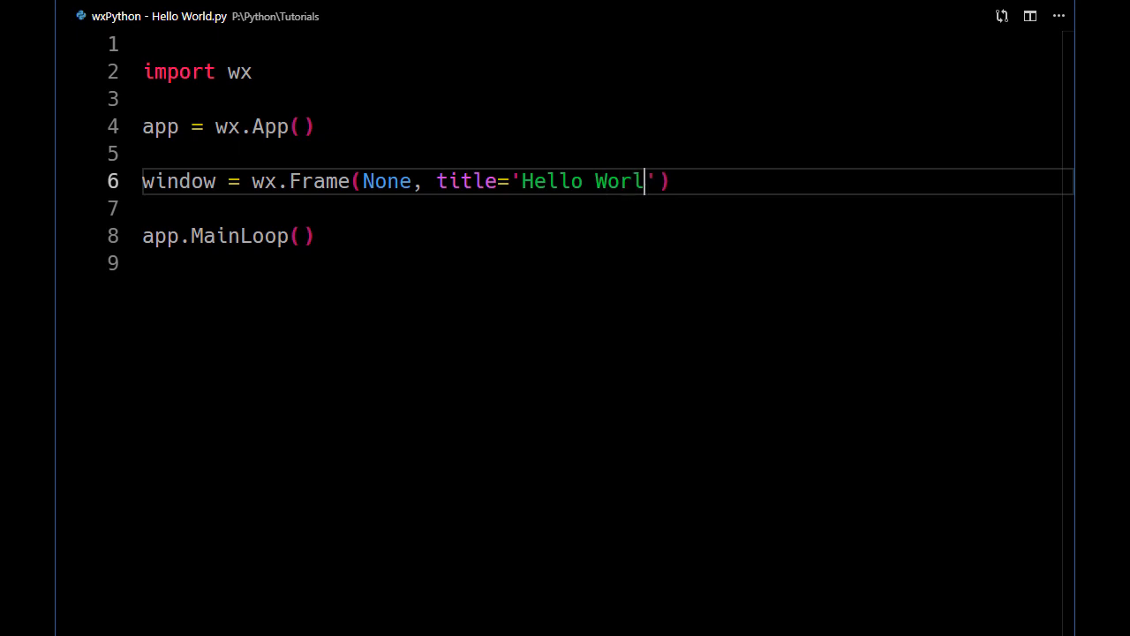
pyautogui.write('d')
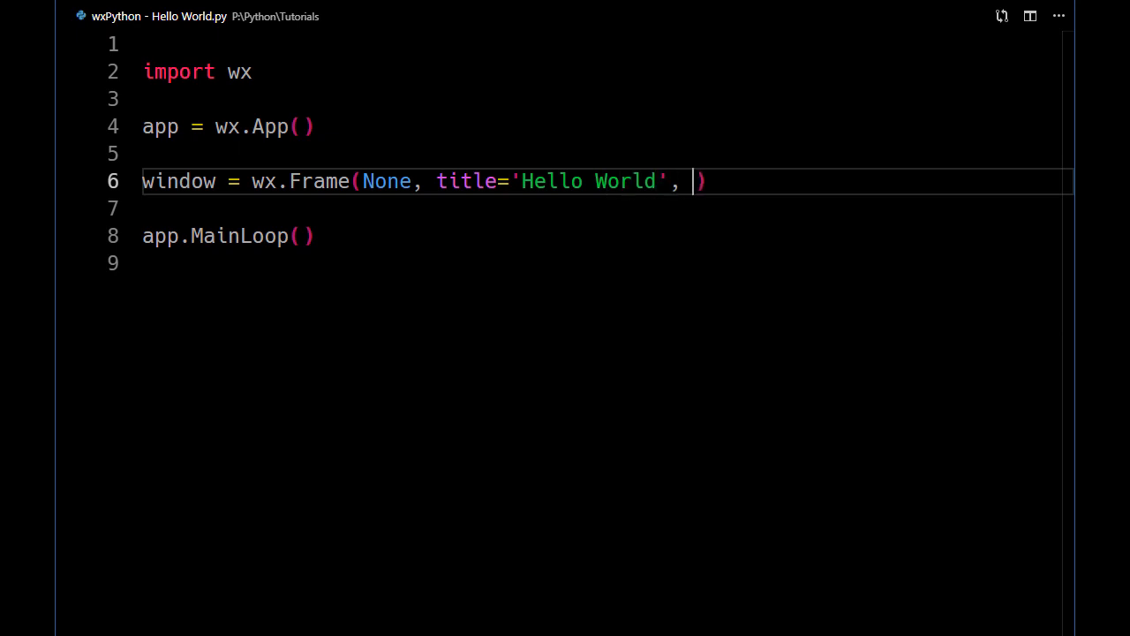
pyautogui.write('size')
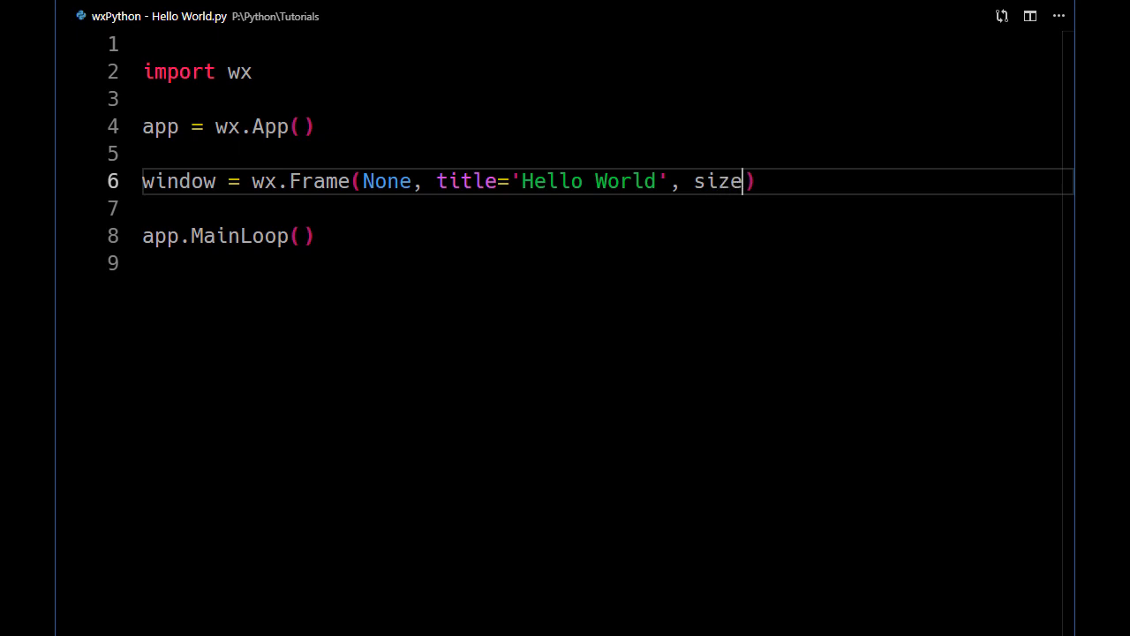
pyautogui.write('=(')
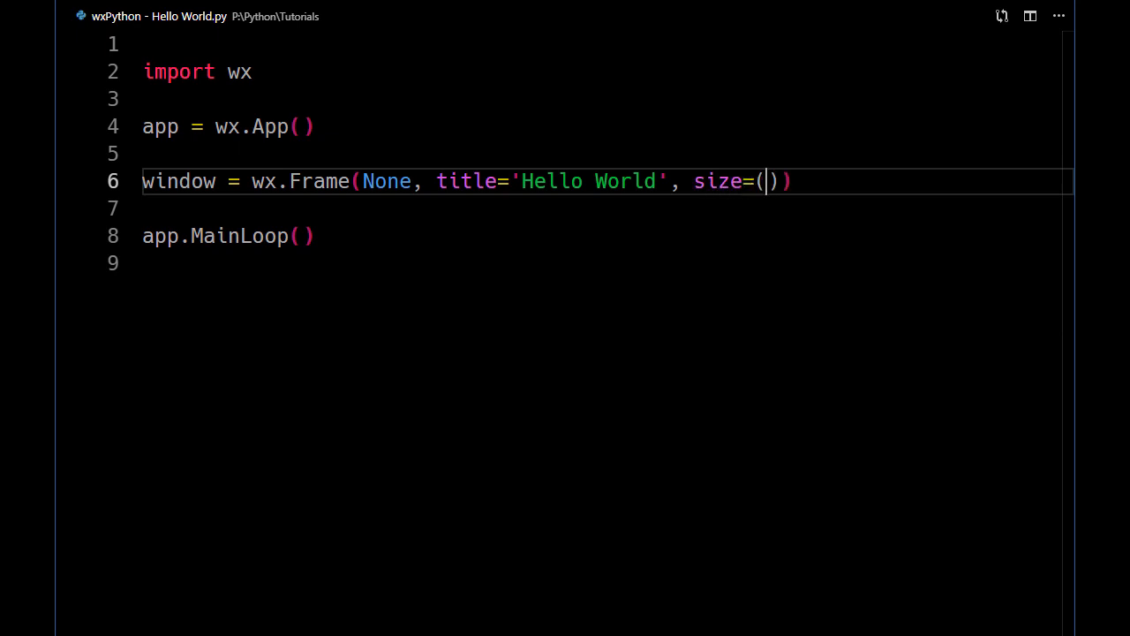
pyautogui.write('400,')
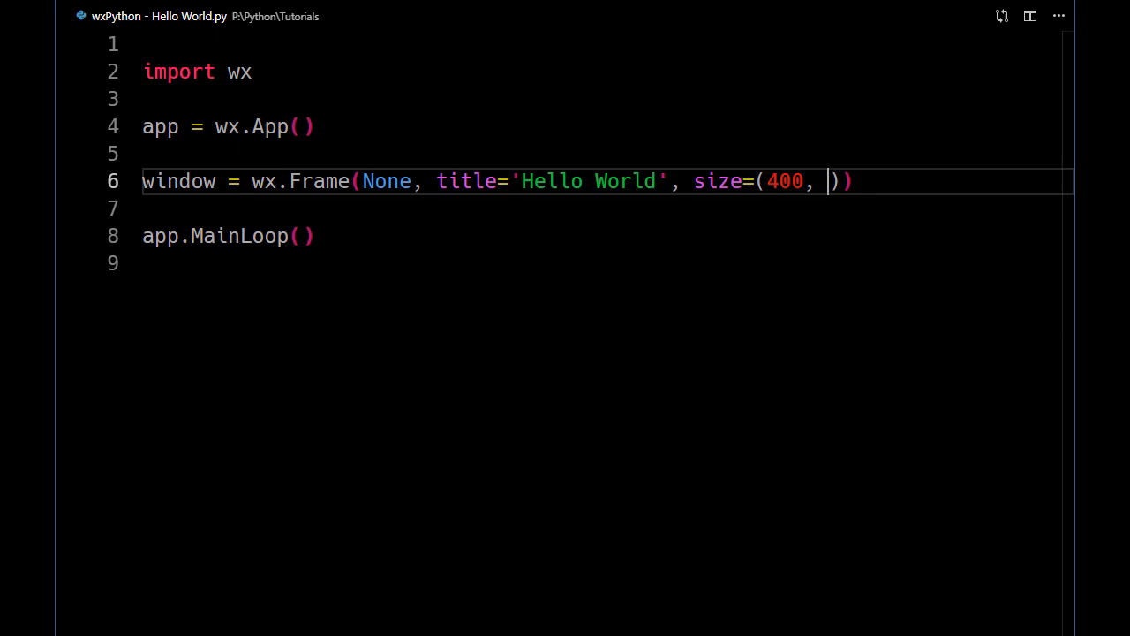
pyautogui.write('400')
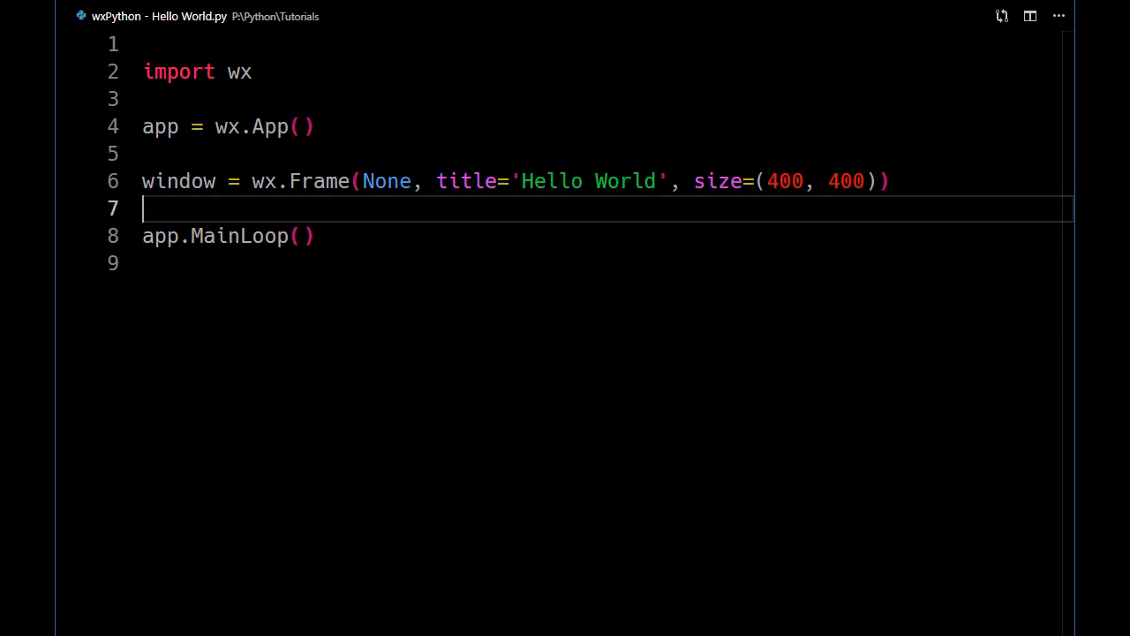
# - Call window.Show() and add window.CenterOnScreen() on the line above it
pyautogui.write('wi')
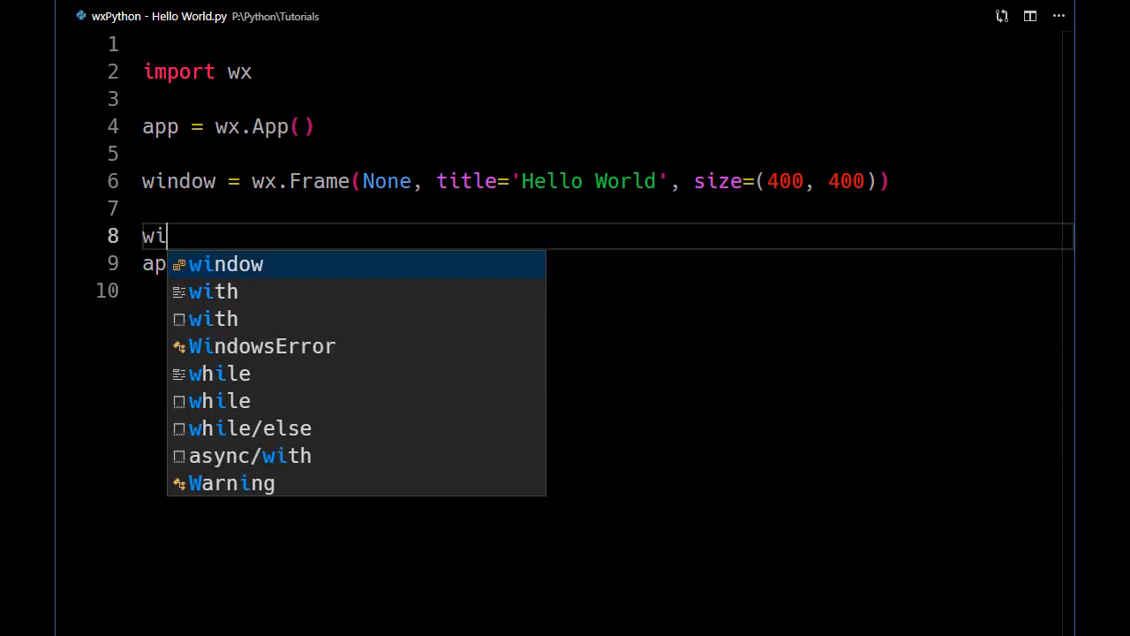
pyautogui.write('ndow.S')
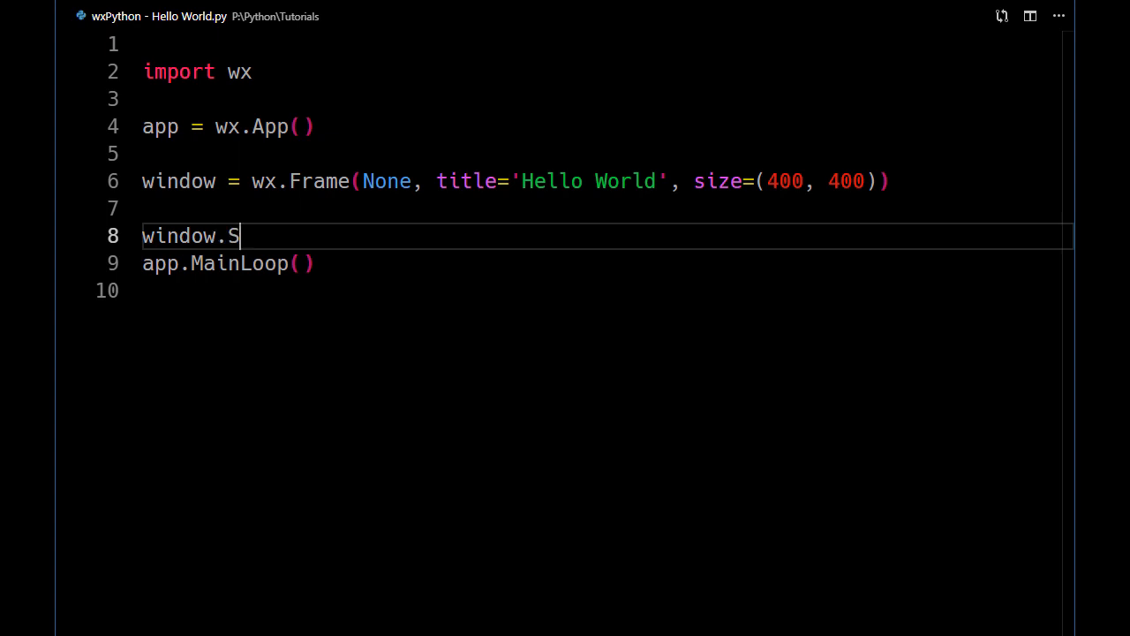
pyautogui.write('how(')
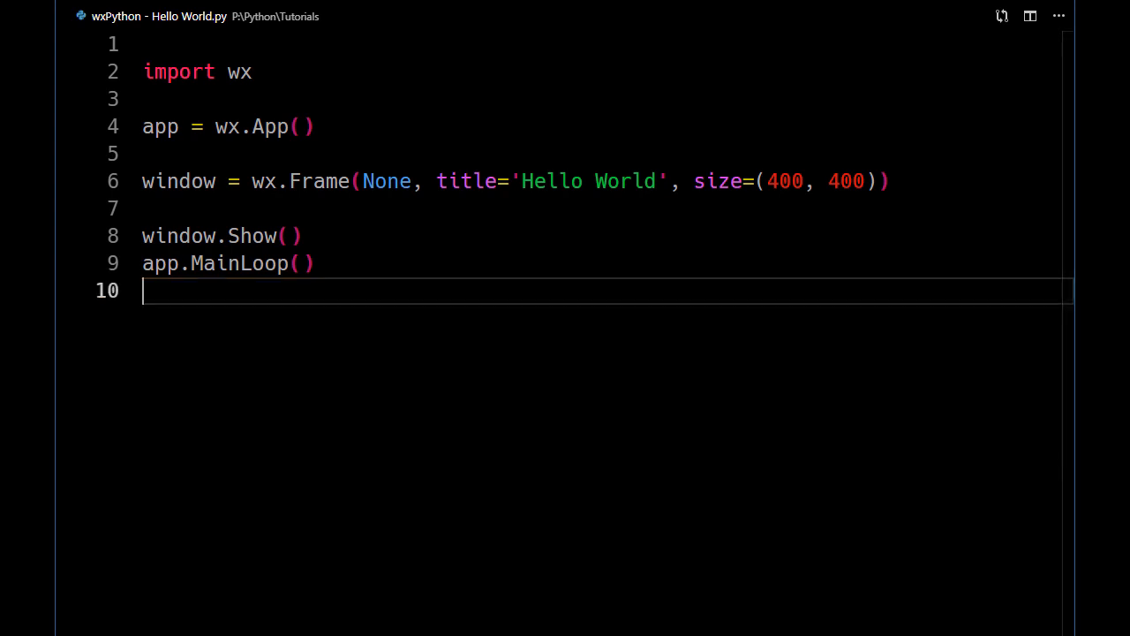
pyautogui.press('Enter')
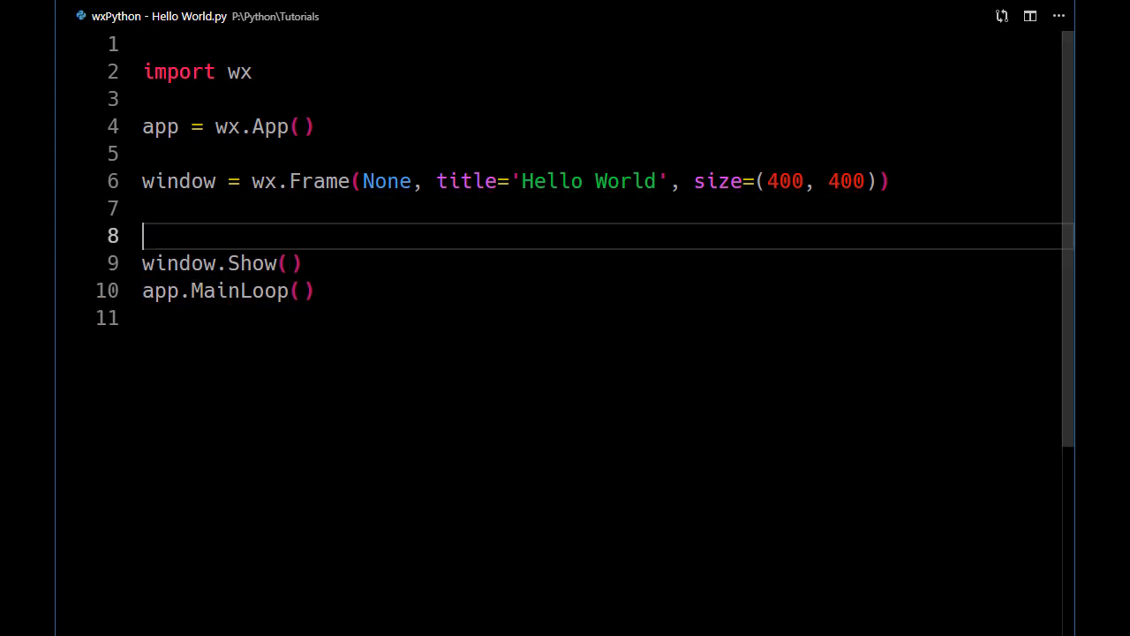
pyautogui.write('window.C')
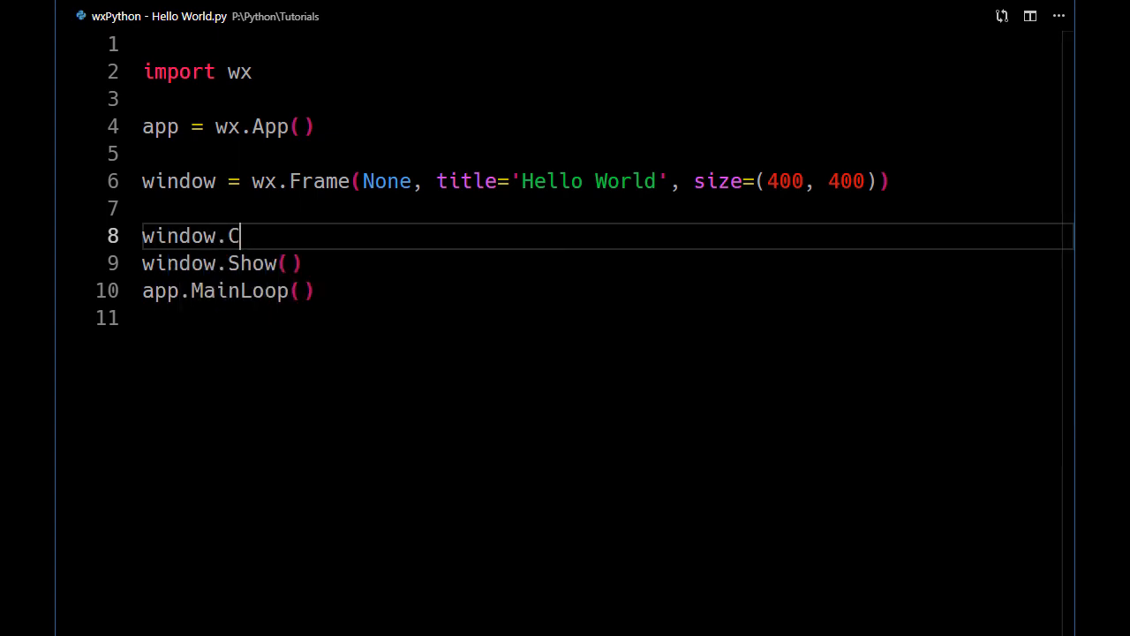
pyautogui.write('enterOnScreen(')
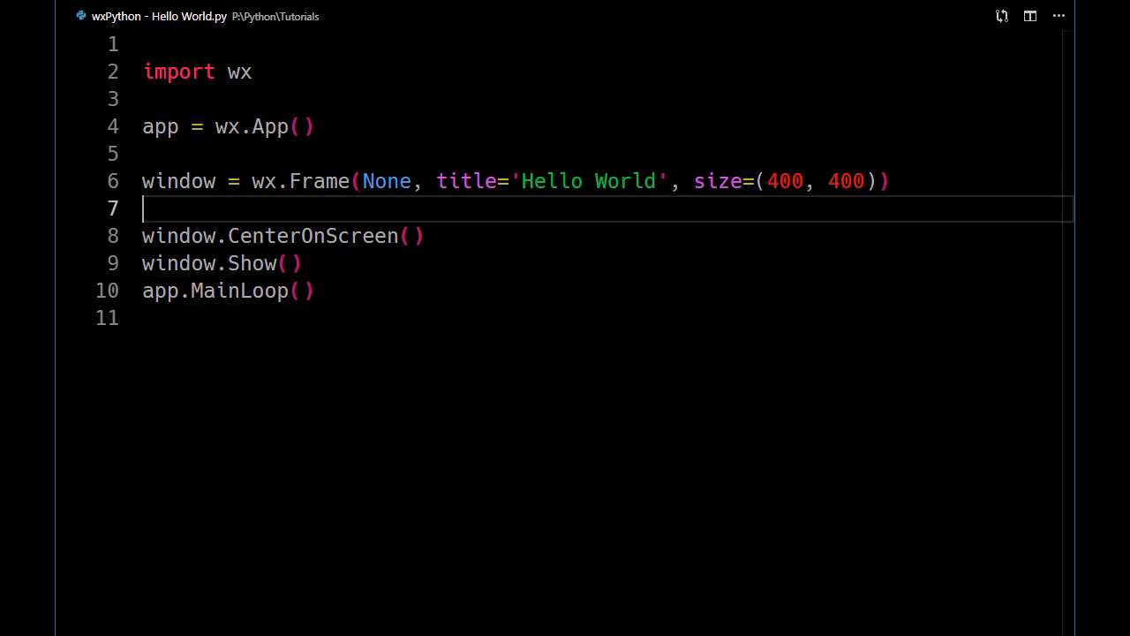
# - Create the panel with wids_pan = wx.Panel(window) and start new lines below it
pyautogui.write('wids_')
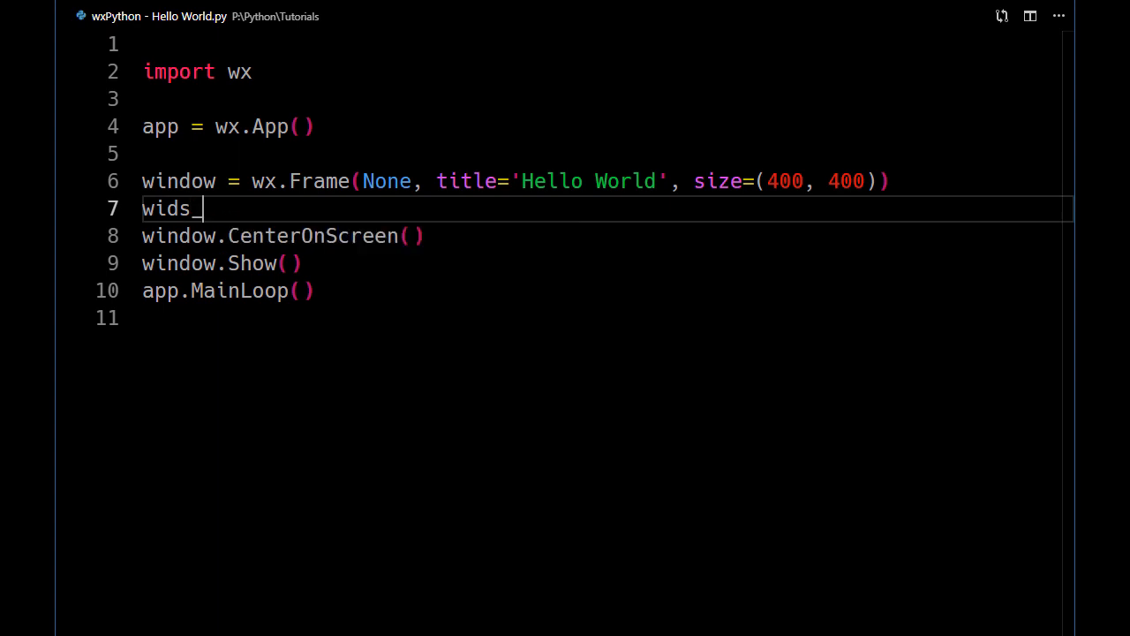
pyautogui.write('pan =')
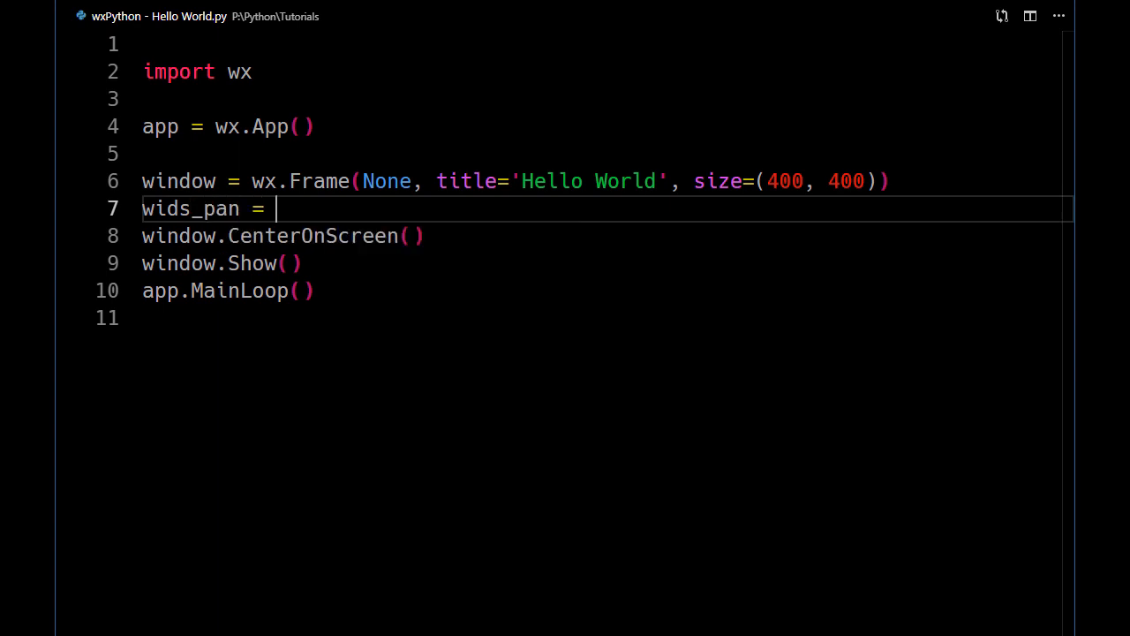
pyautogui.write('wx.')
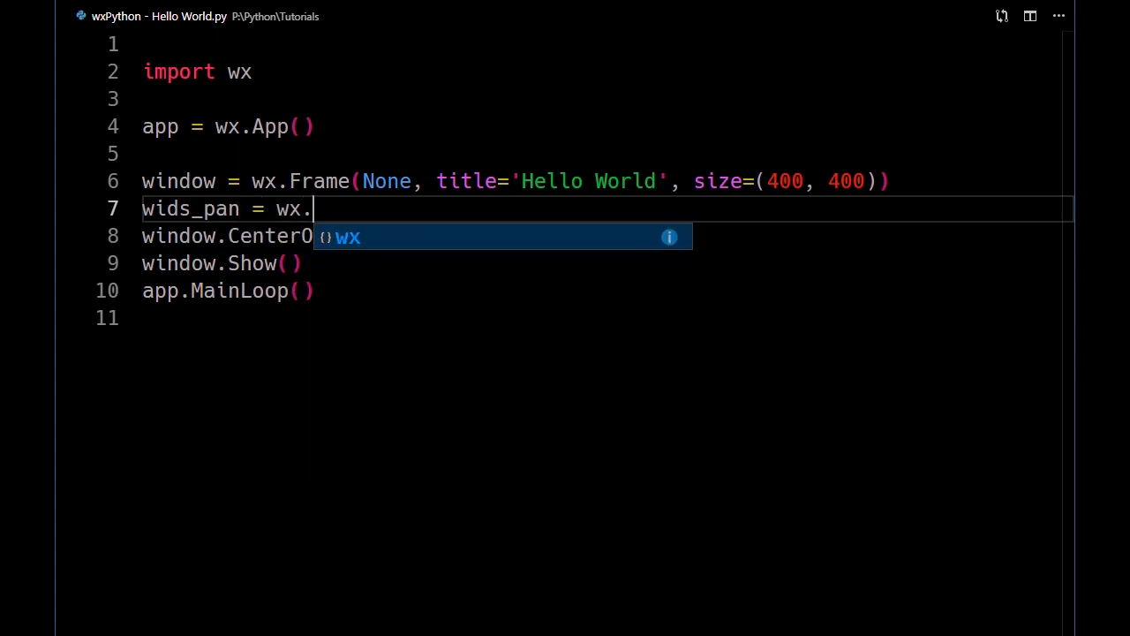
pyautogui.write('Panel(')
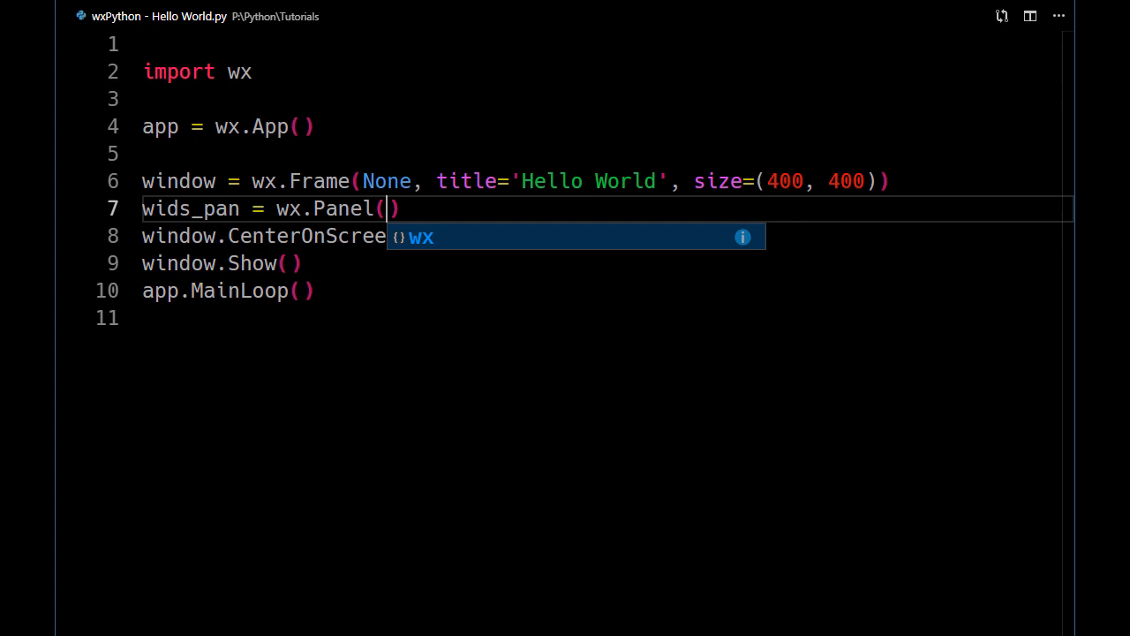
pyautogui.write('wi')
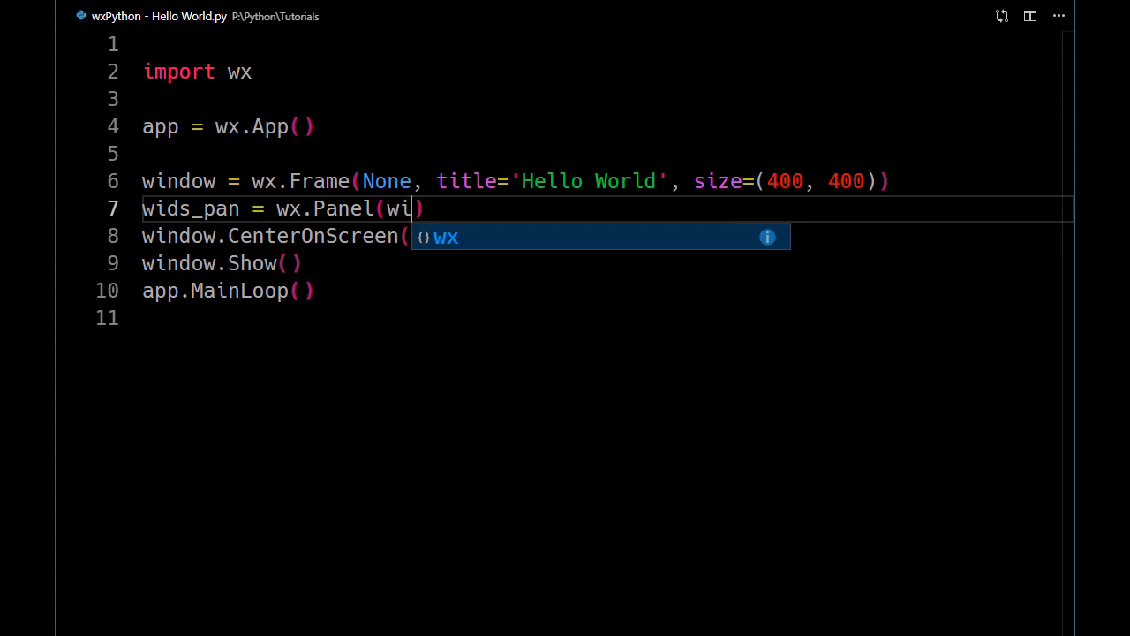
pyautogui.write('ndow')
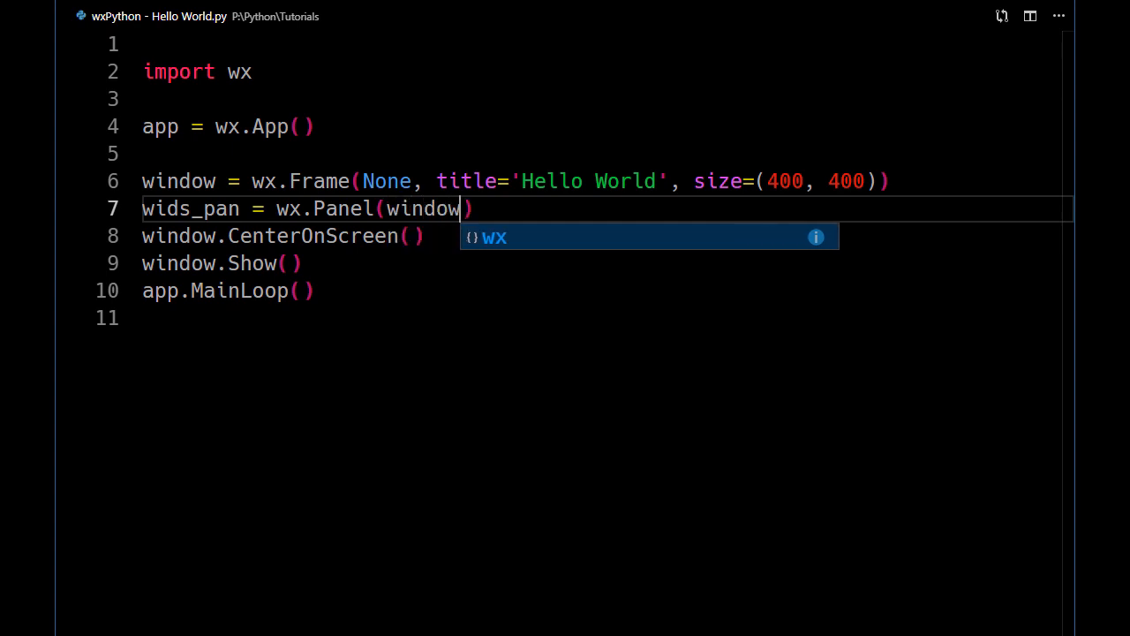
pyautogui.press('Escape')
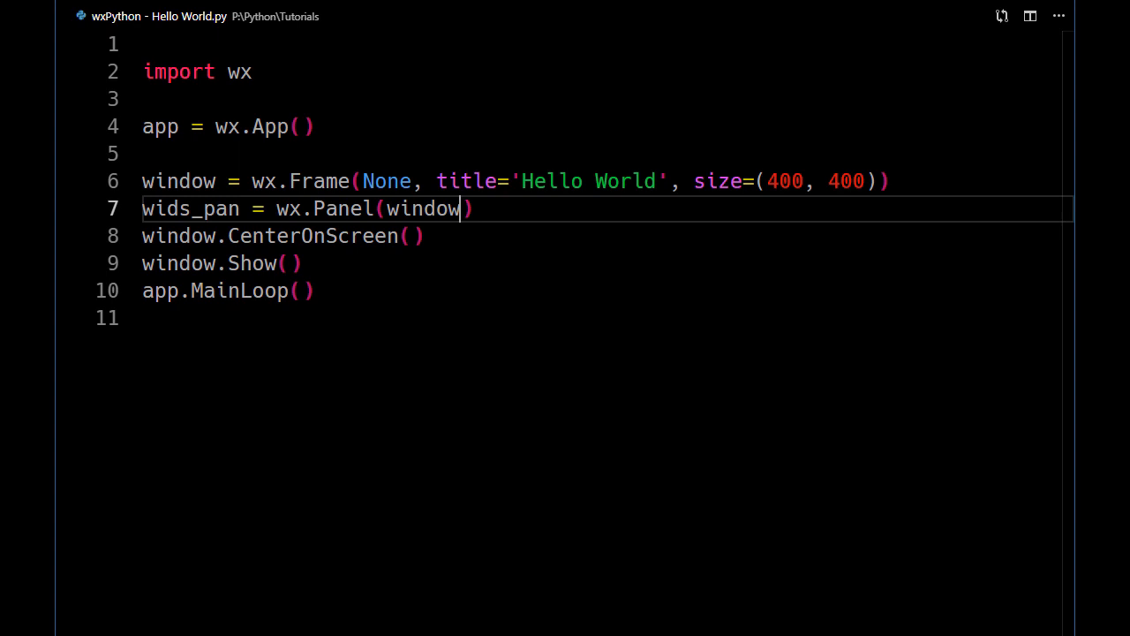
pyautogui.press('right')
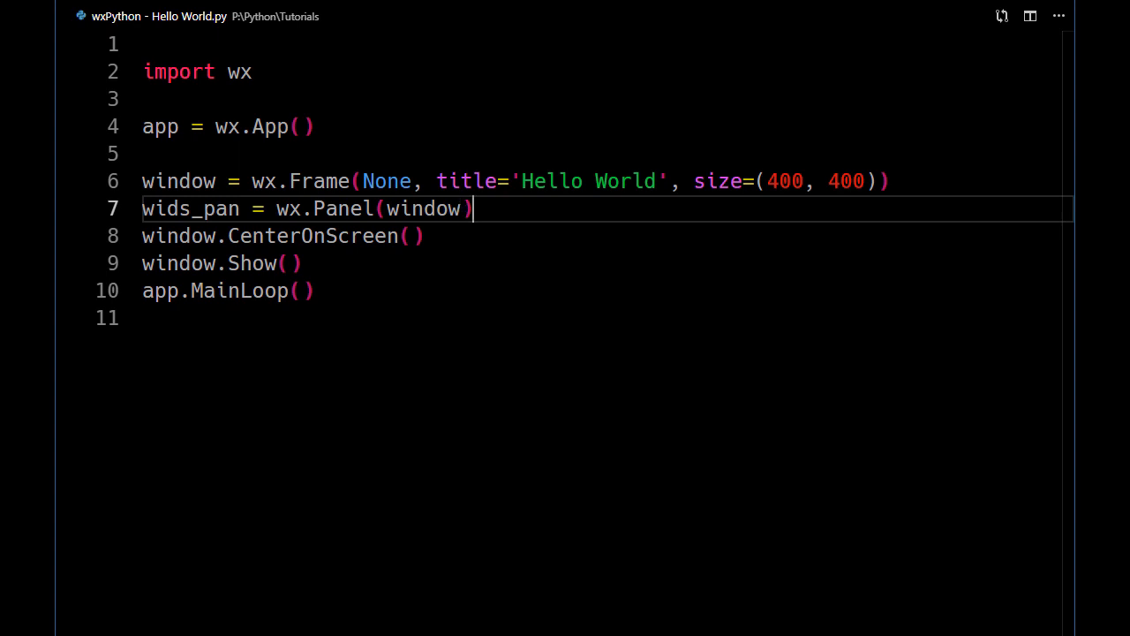
pyautogui.press('Enter')
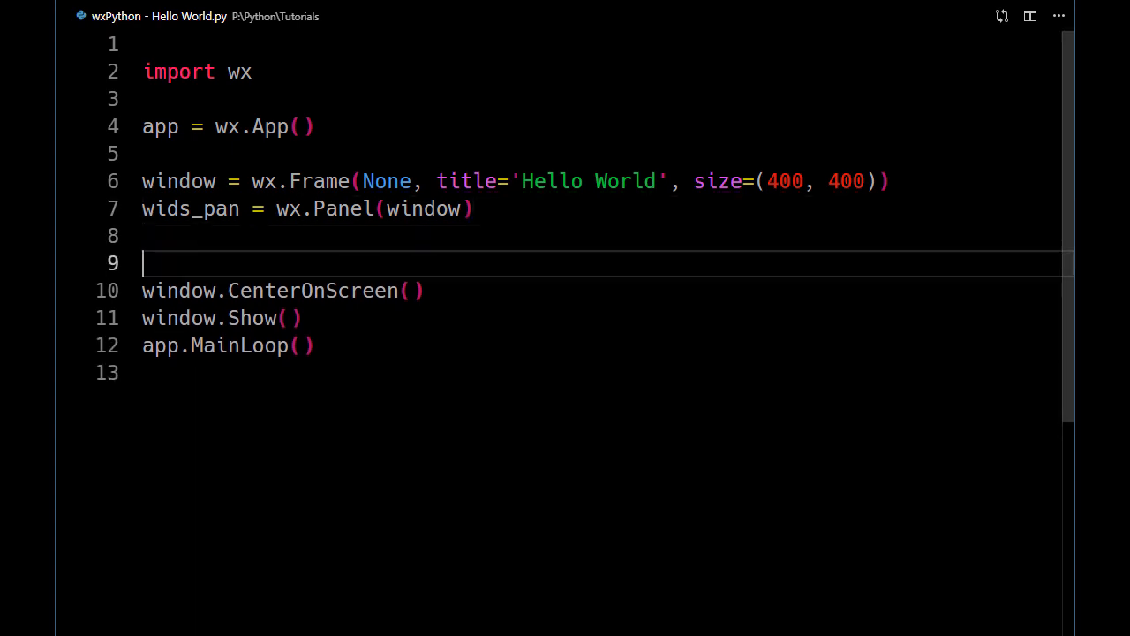
# - Add hw = wx.StaticText(wids_pan, label='Hello World') on the panel
pyautogui.write('hw =')
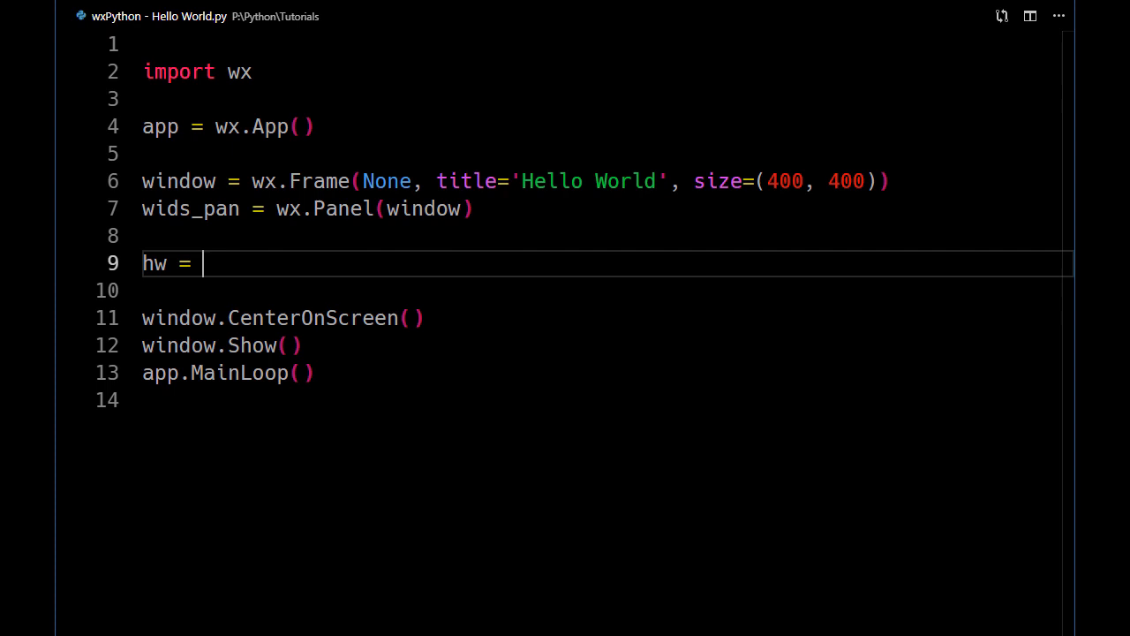
pyautogui.write('wx.')
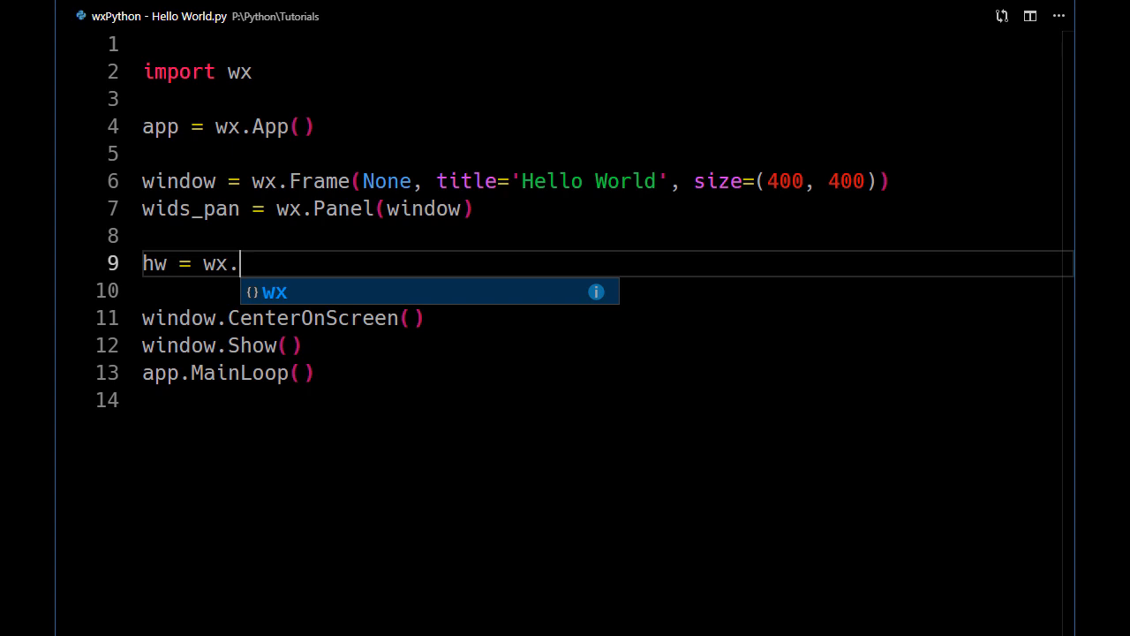
pyautogui.write('Sta')
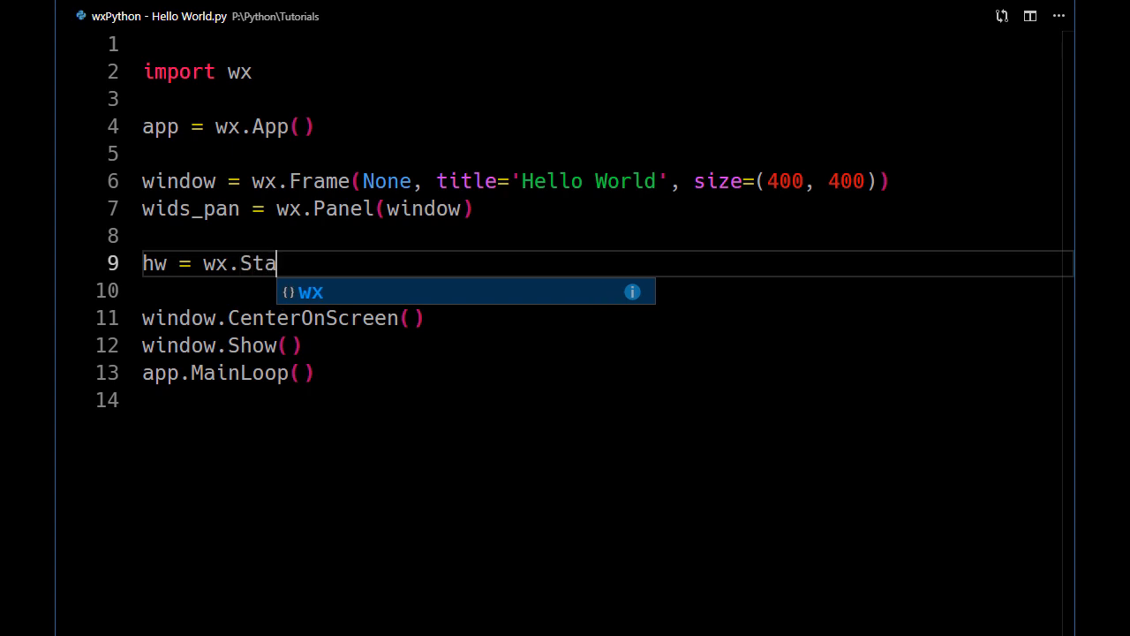
pyautogui.write('tic')
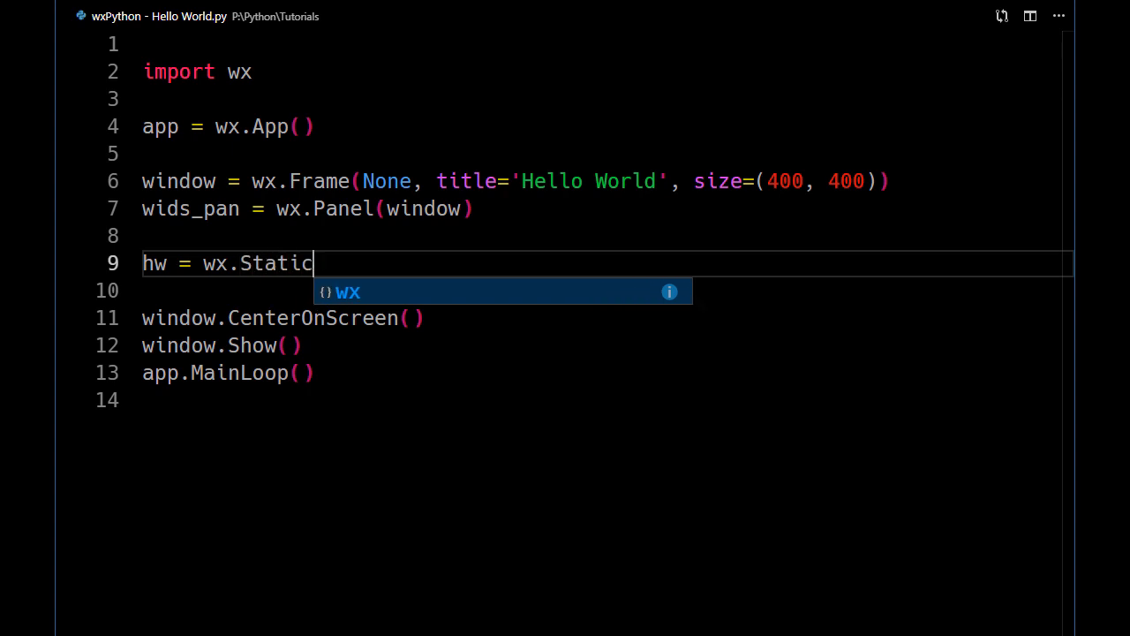
pyautogui.write('Text')
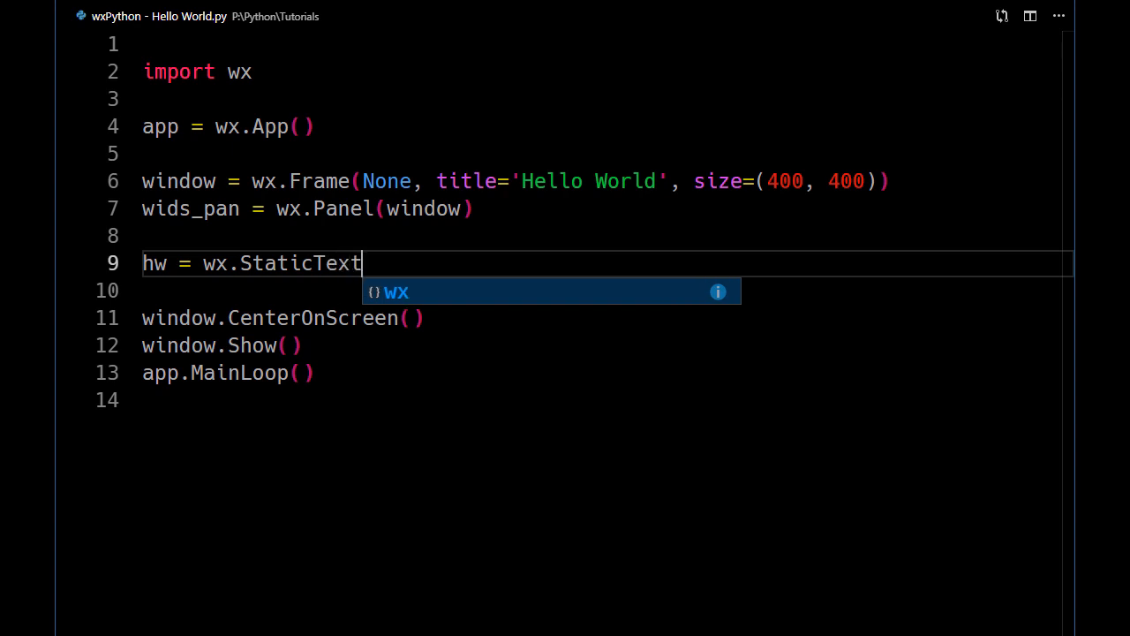
pyautogui.write('(')
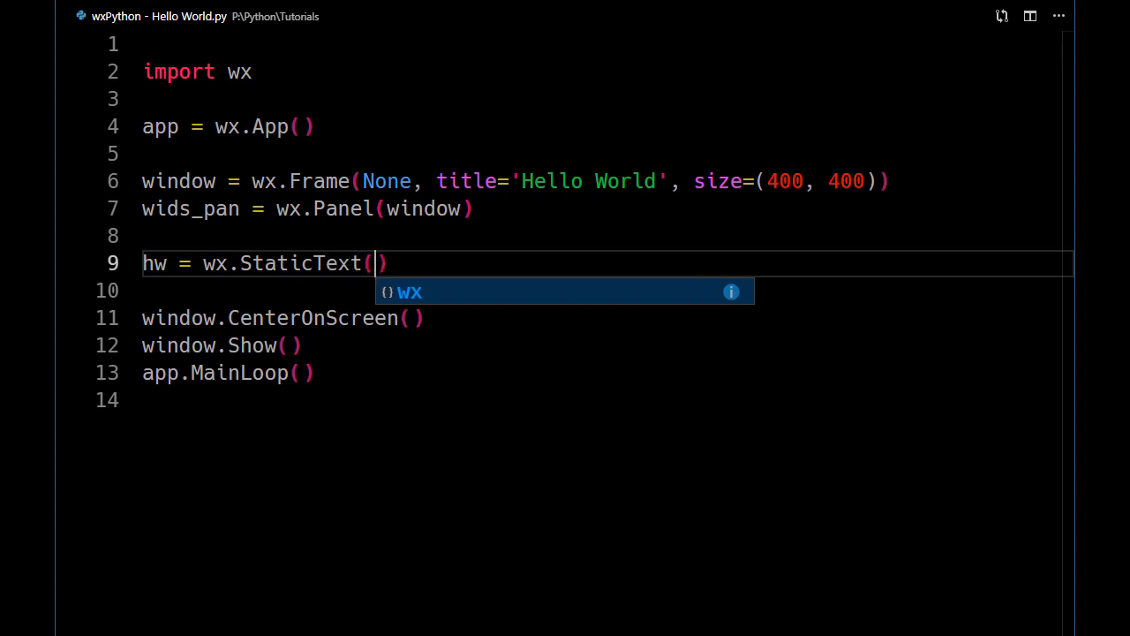
pyautogui.write('wid')
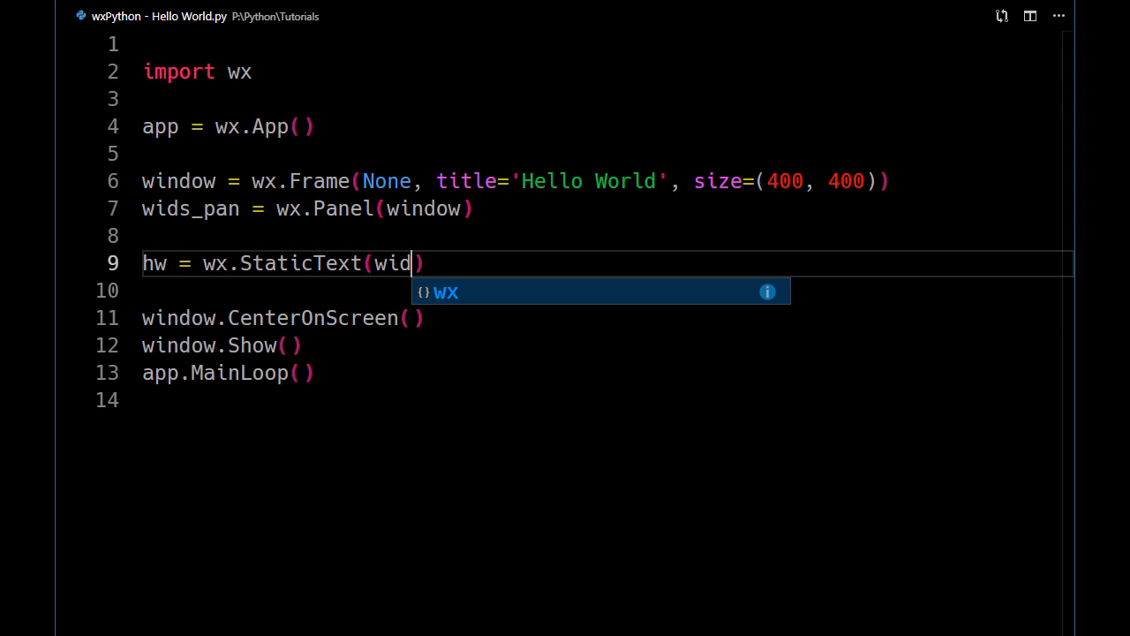
pyautogui.write('s_pan,')
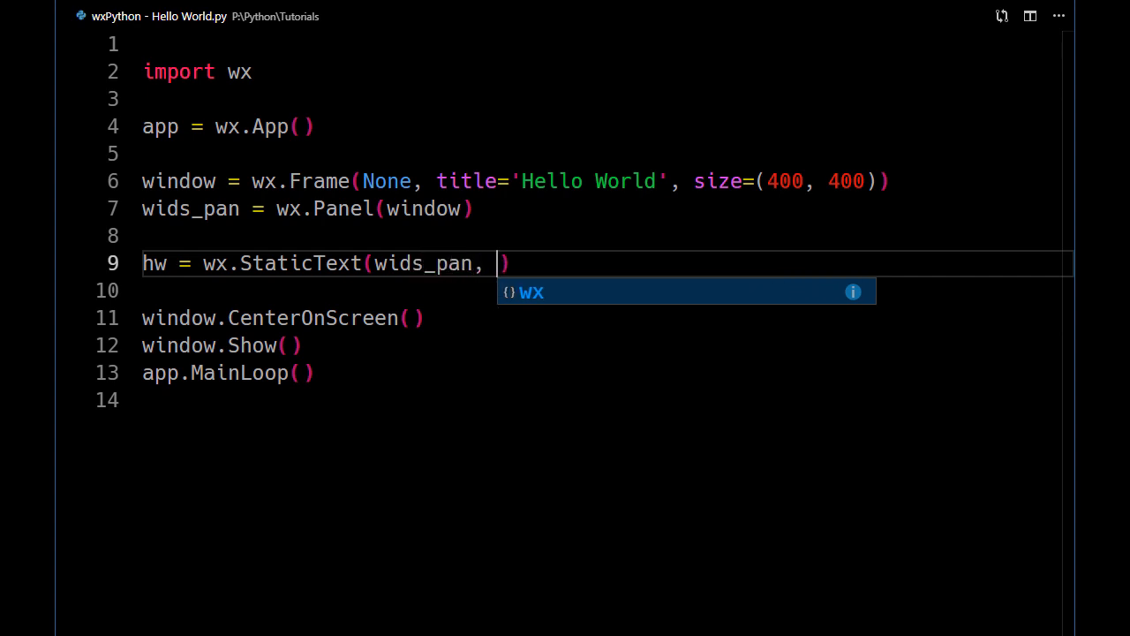
pyautogui.write('label')
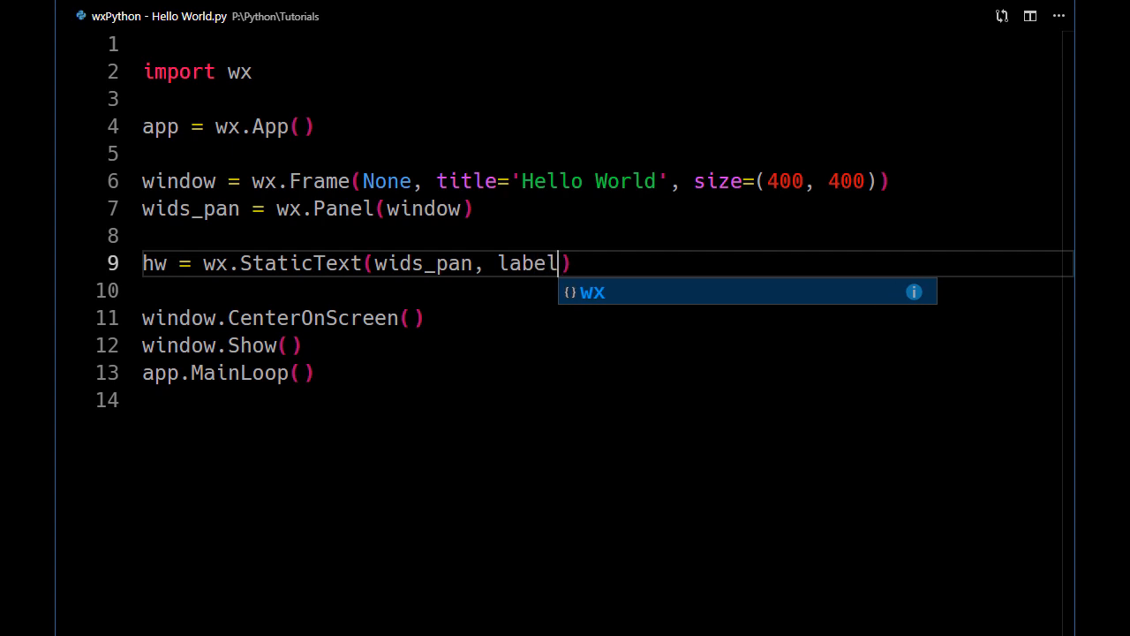
pyautogui.write("='")
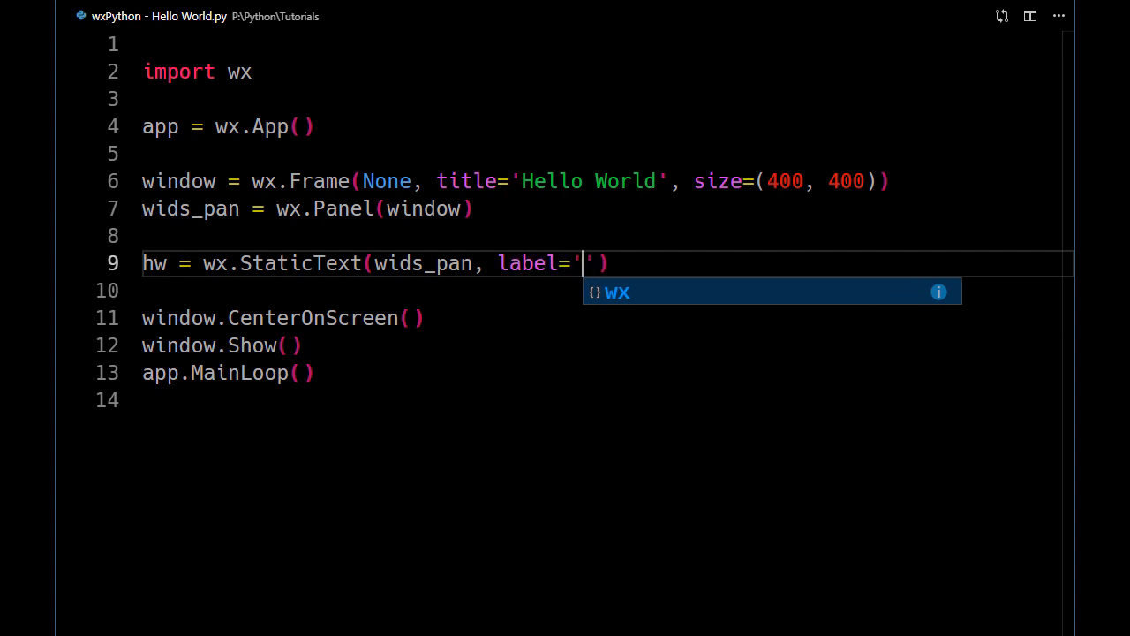
pyautogui.write('Hello')
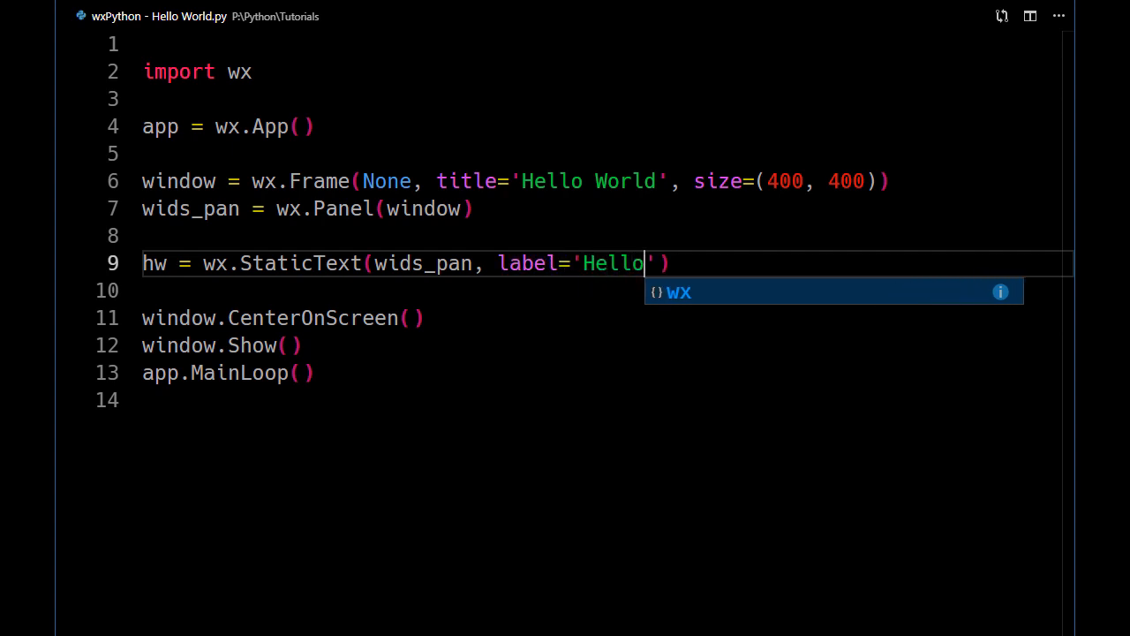
pyautogui.write('W')
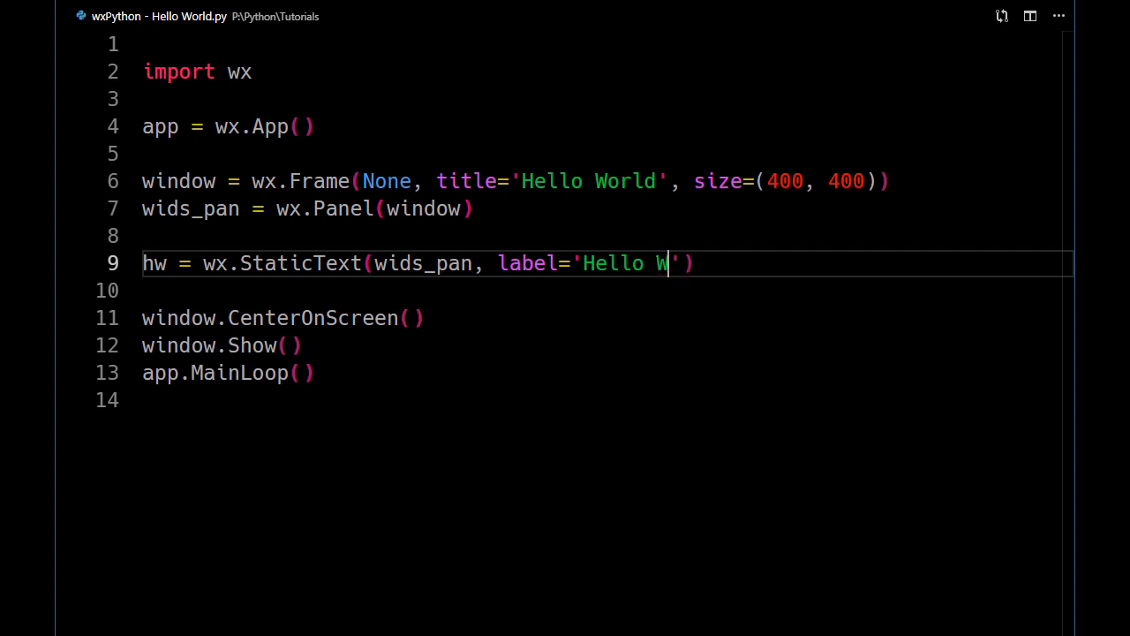
pyautogui.write('orld')
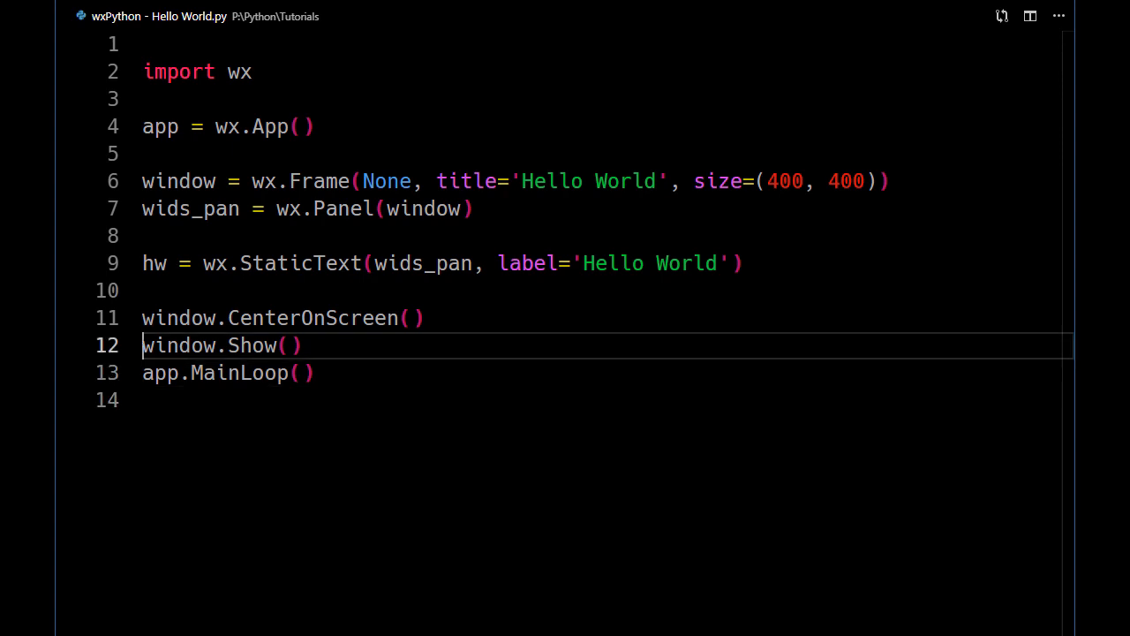
# - Begin hw_font = wx.Font(18, wx.FONTFAMILY_ROMAN, for an 18pt Roman font
pyautogui.write('hw')
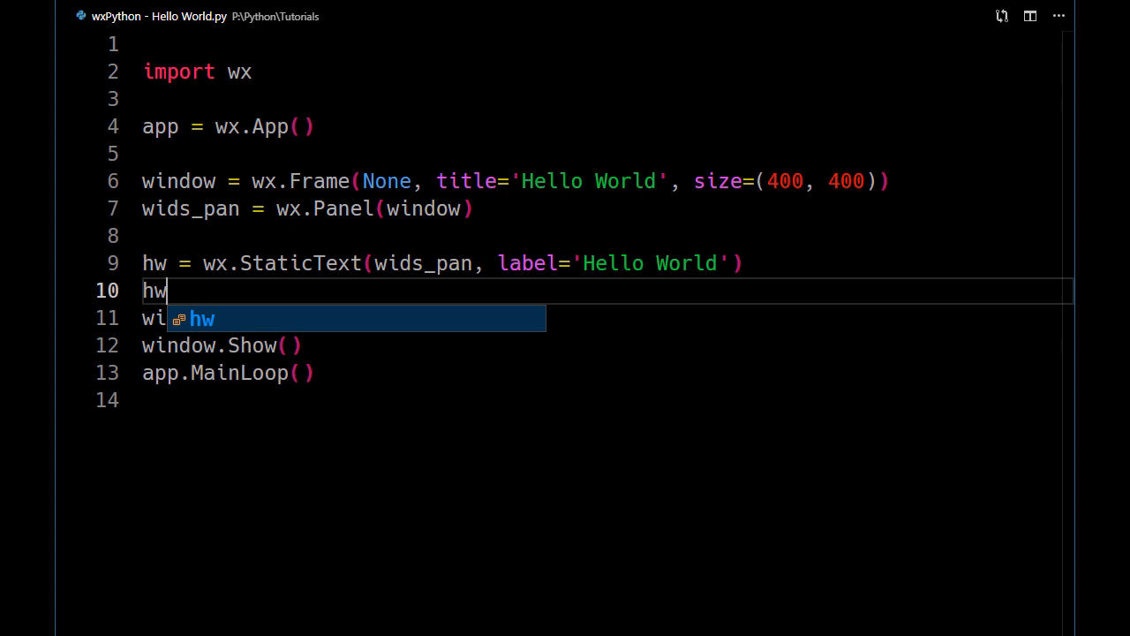
pyautogui.write('_fonr')
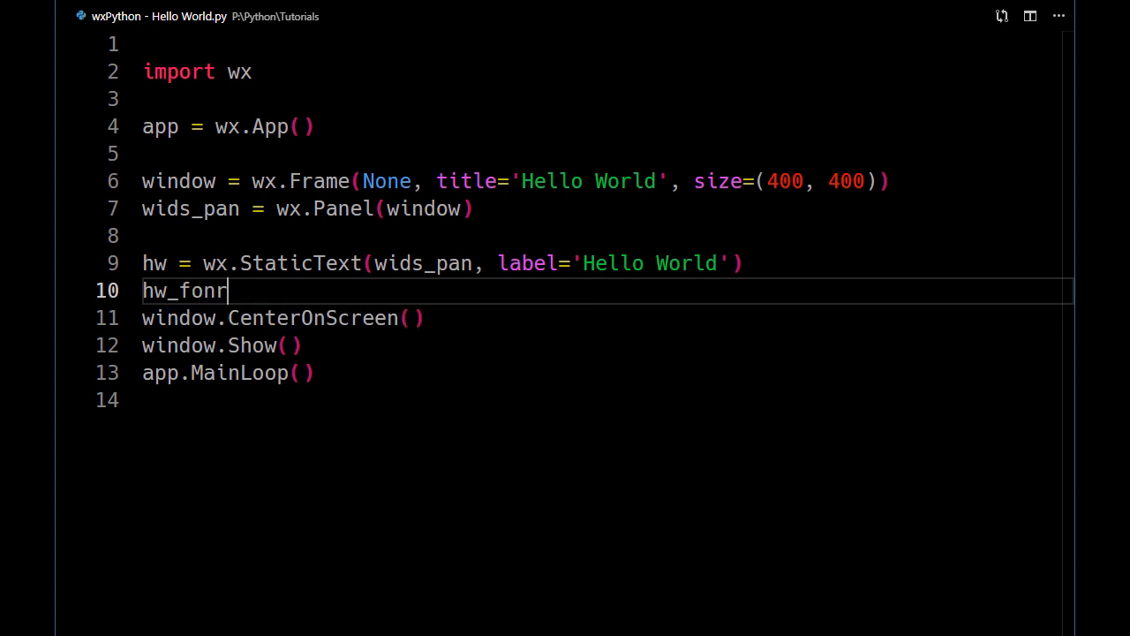
pyautogui.write('t =')
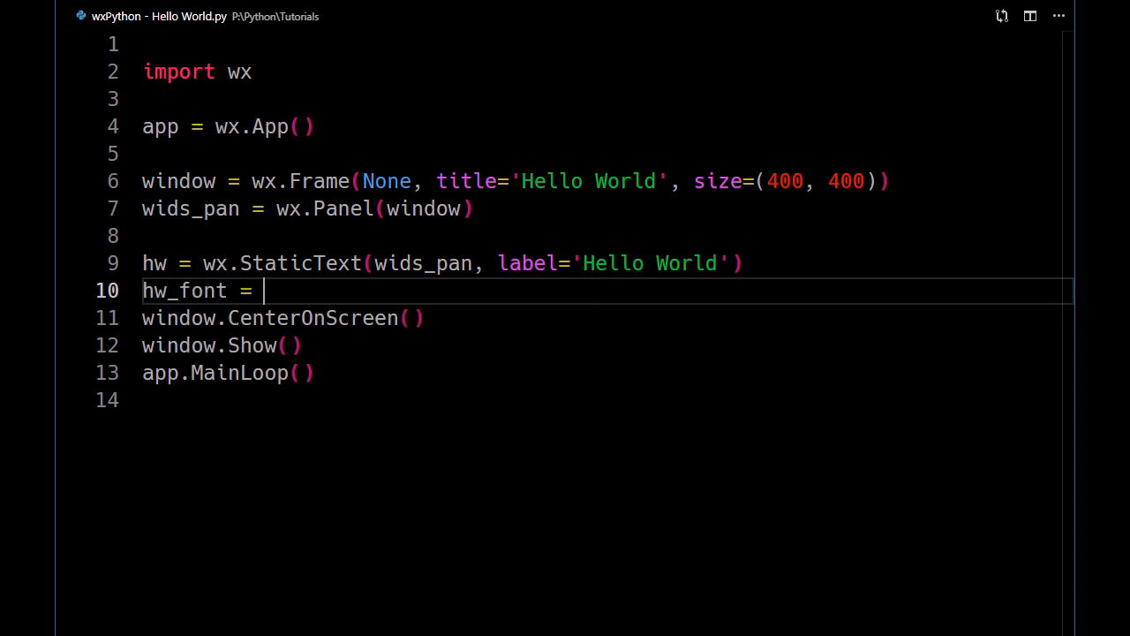
pyautogui.write('wx.F')
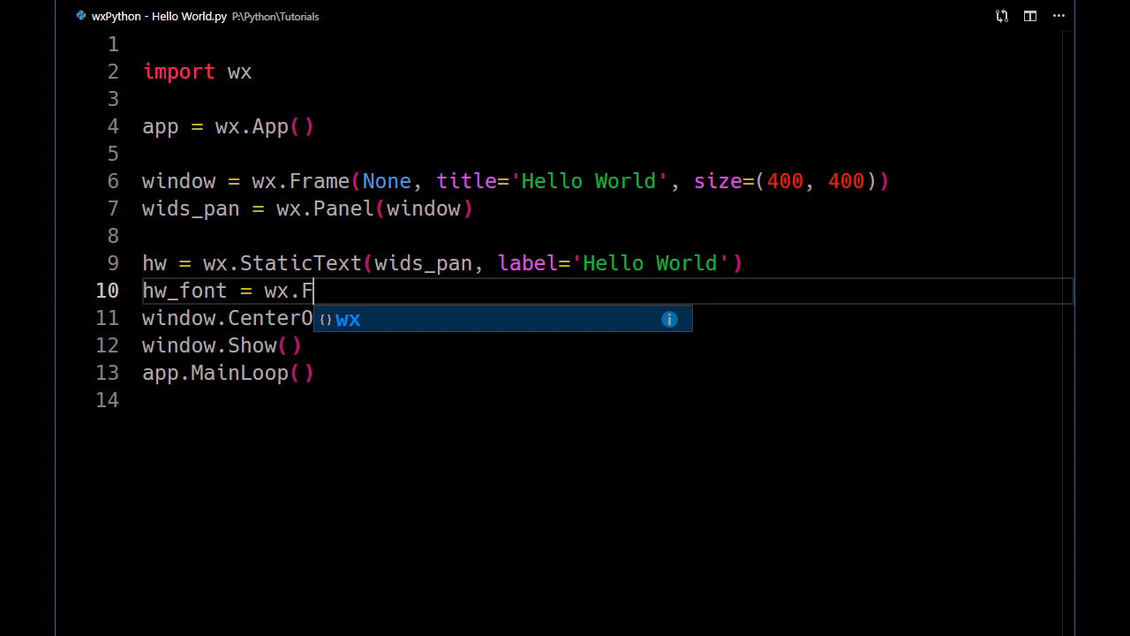
pyautogui.write('ont()')
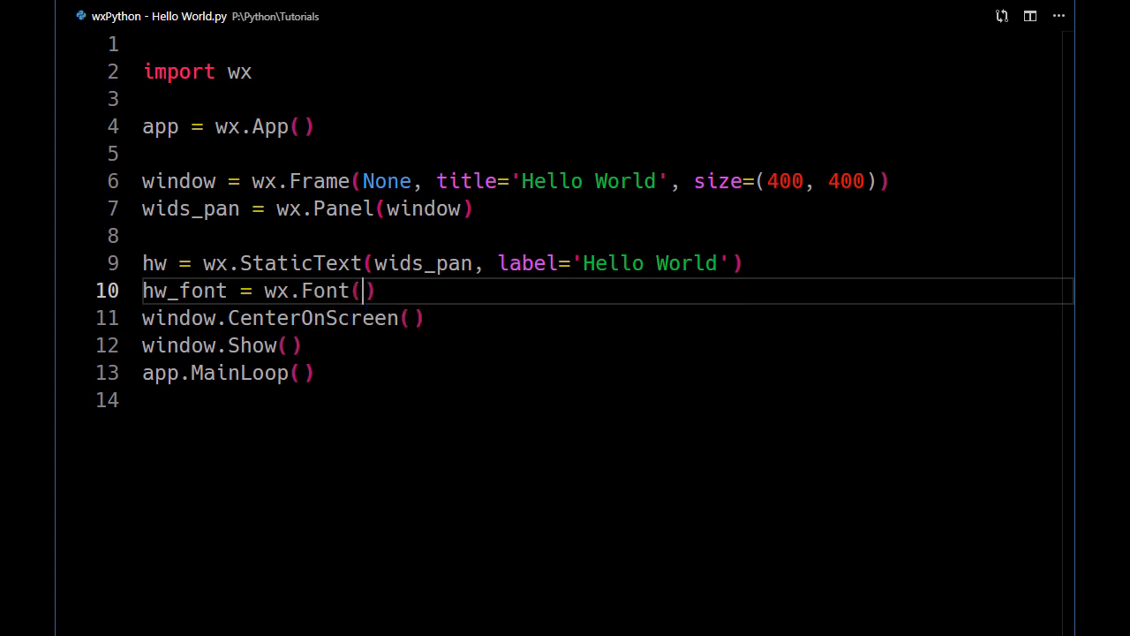
pyautogui.write('18')
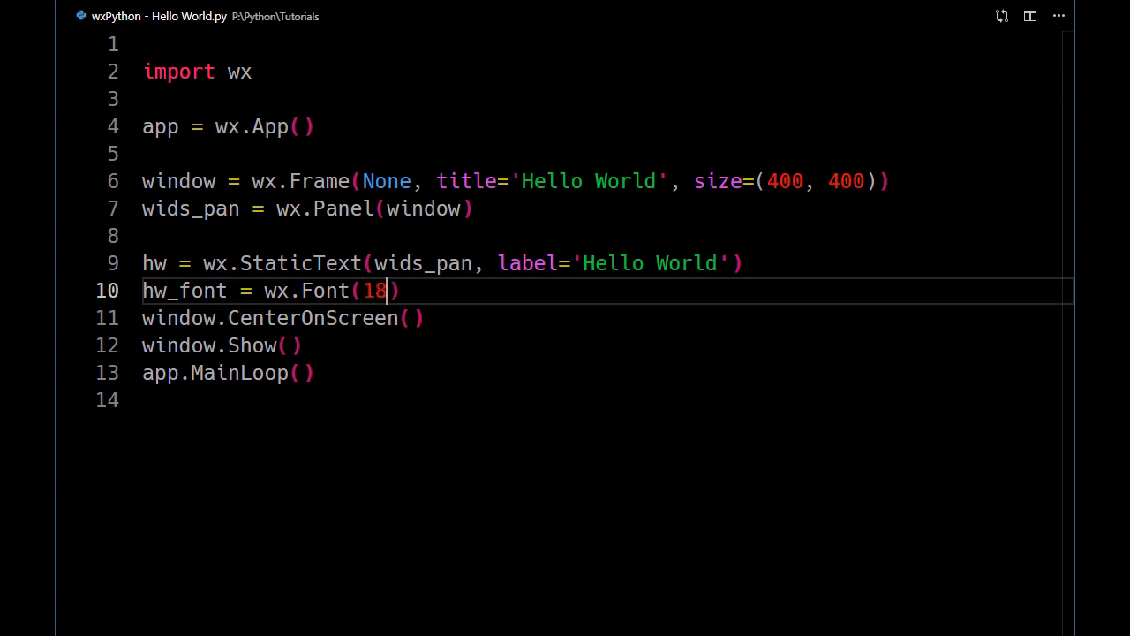
pyautogui.write(',')
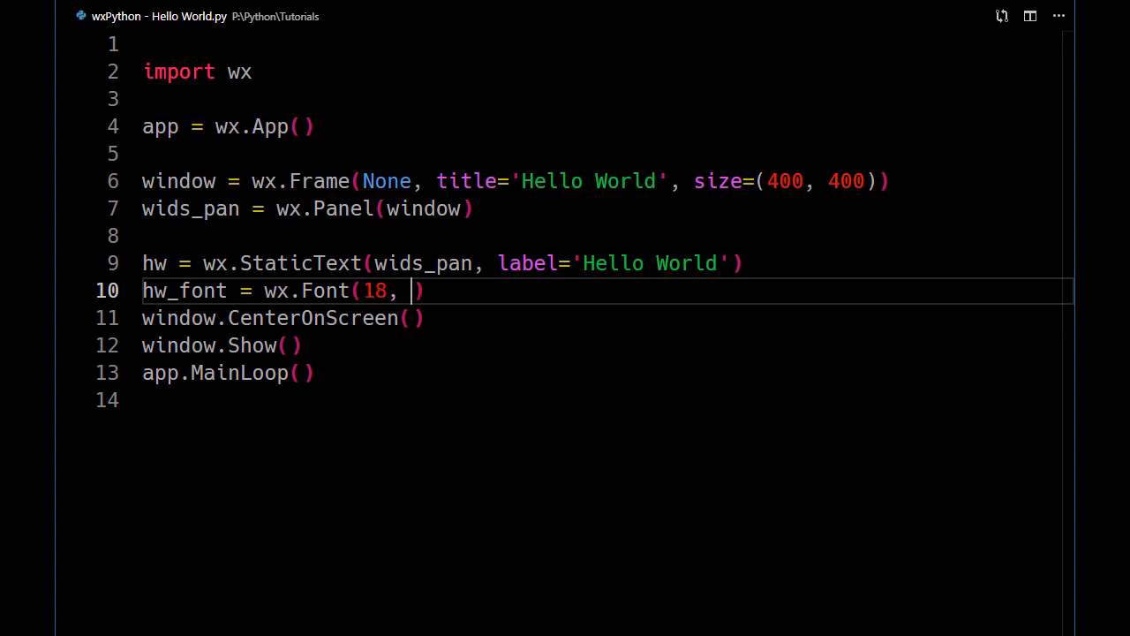
pyautogui.write('wx')
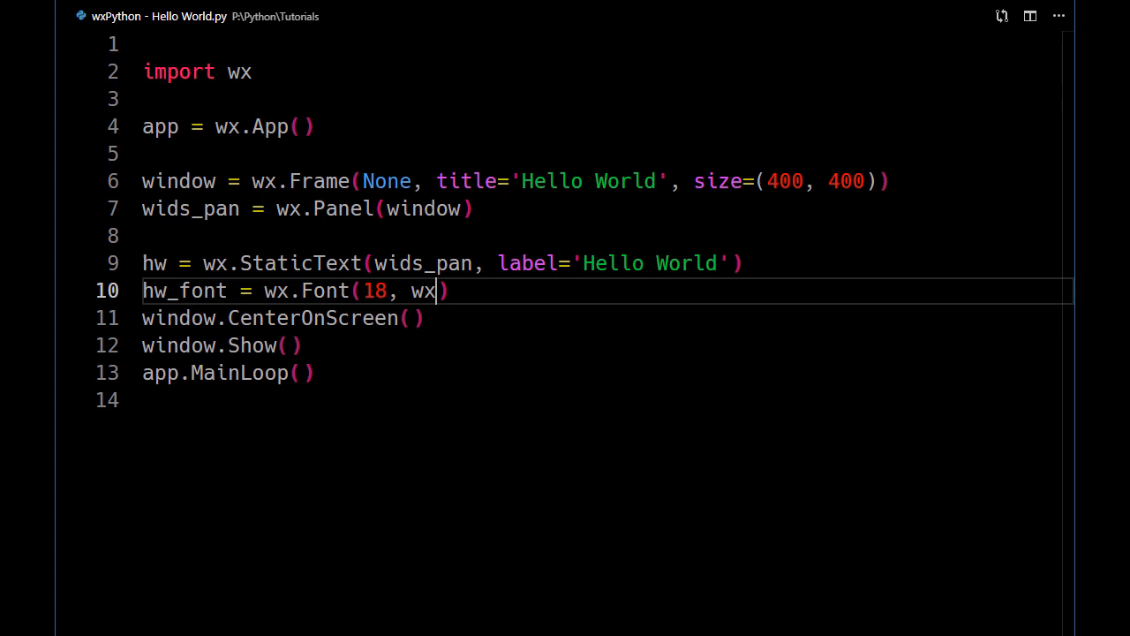
pyautogui.write('.')
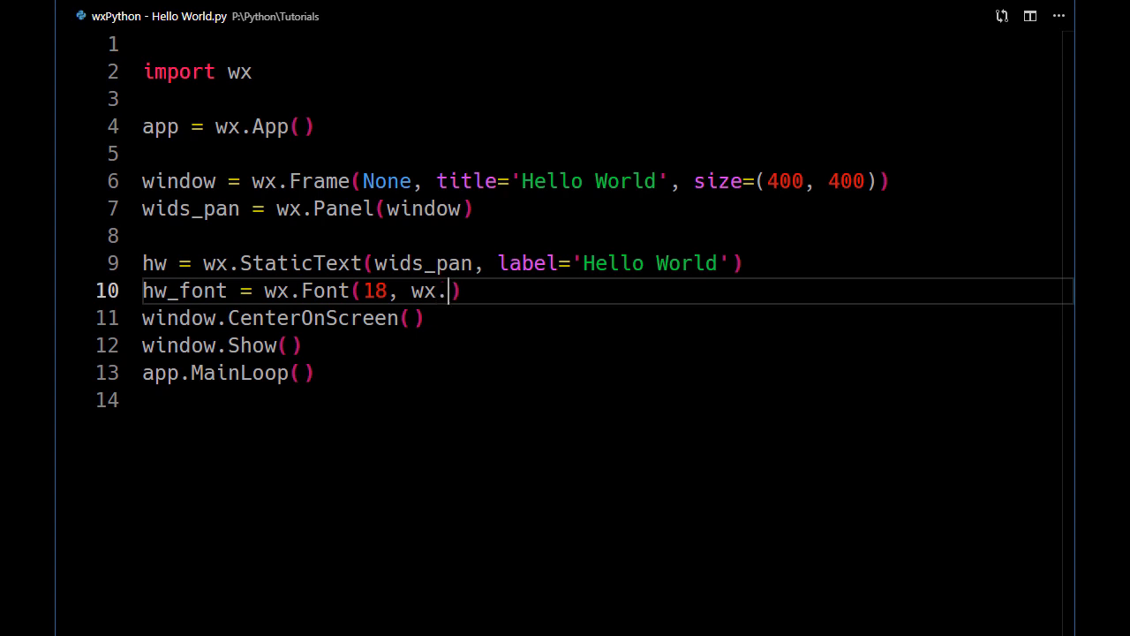
pyautogui.write('FONT')
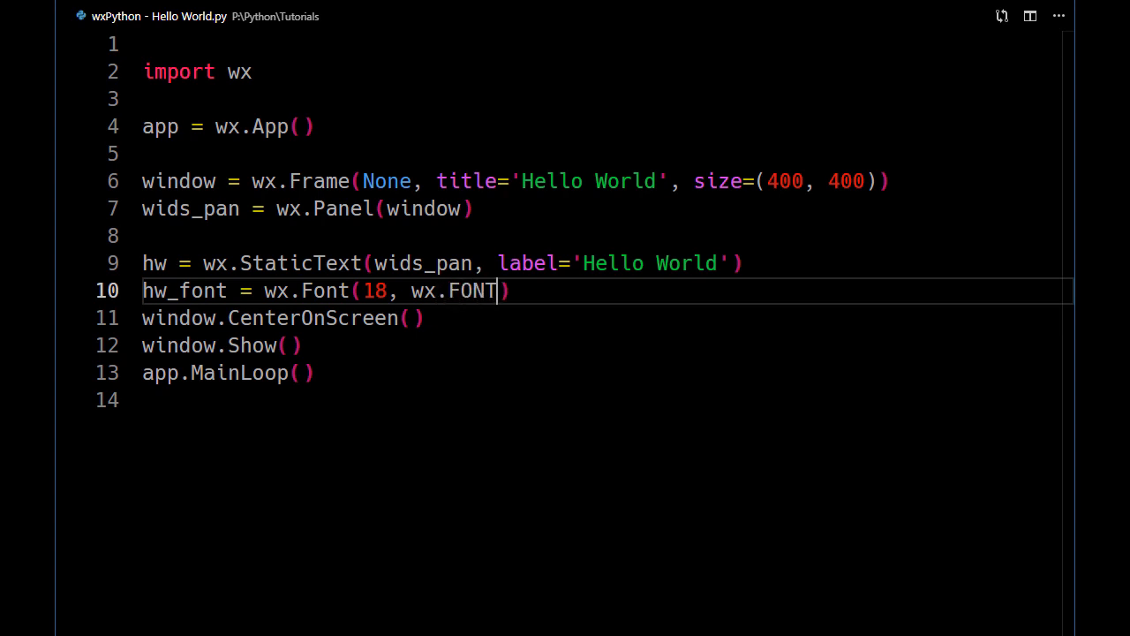
pyautogui.write('FAMI')
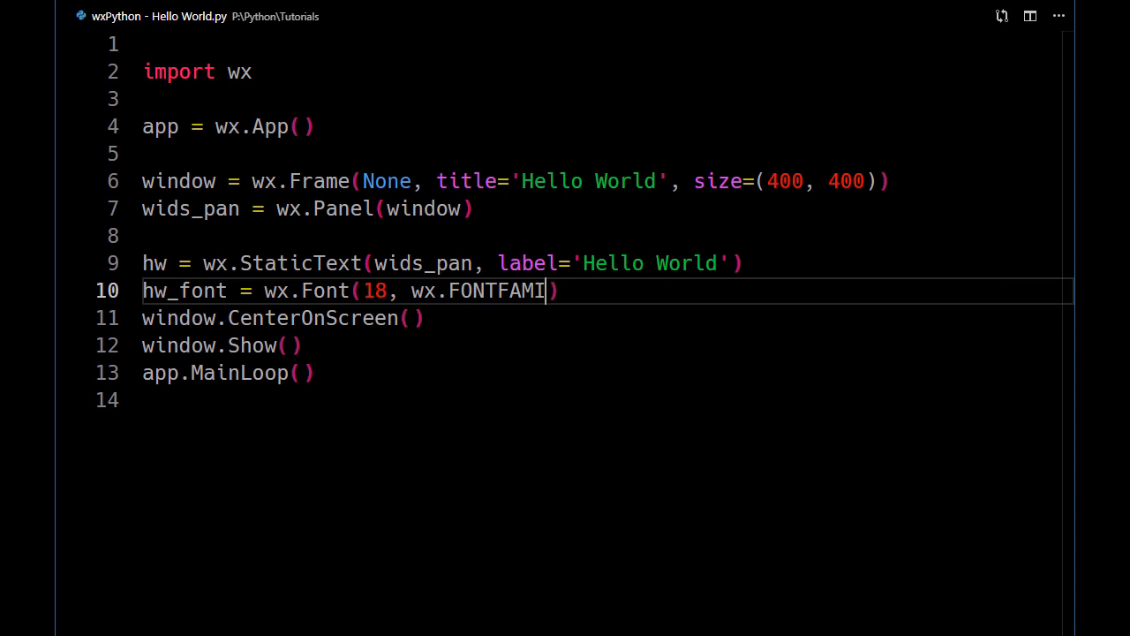
pyautogui.write('LY_')
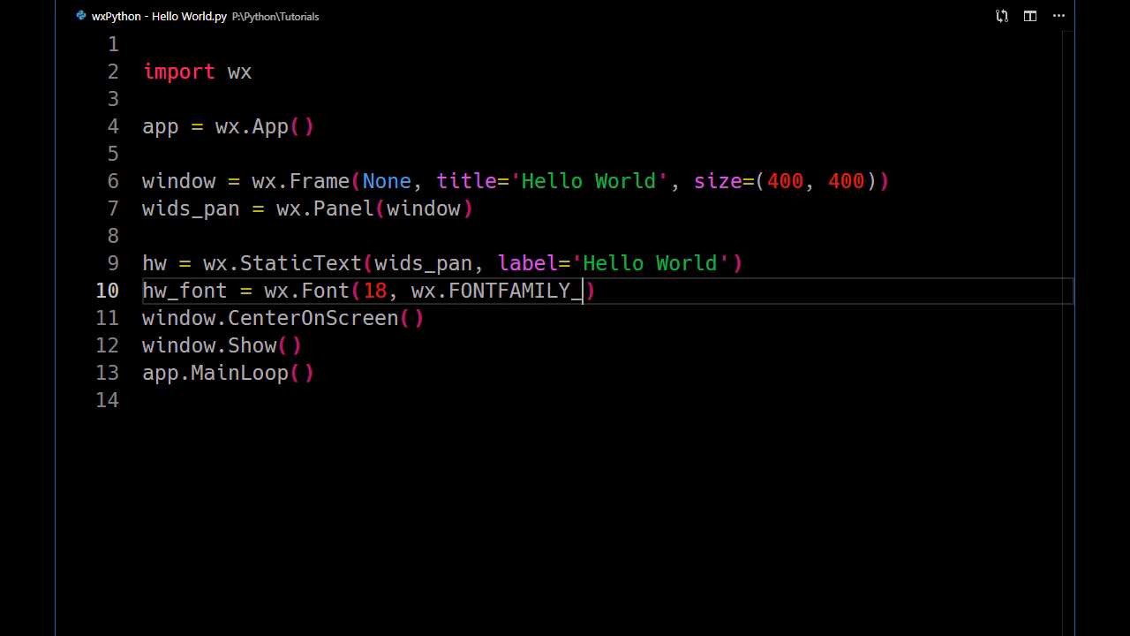
pyautogui.write('ROMAN')
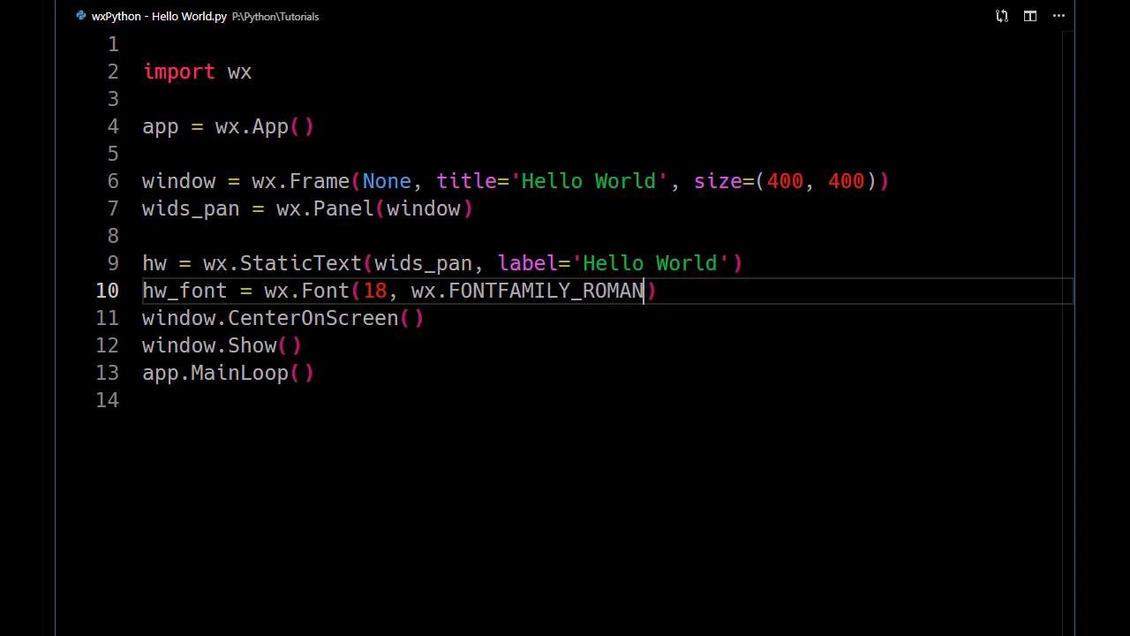
pyautogui.write(',')
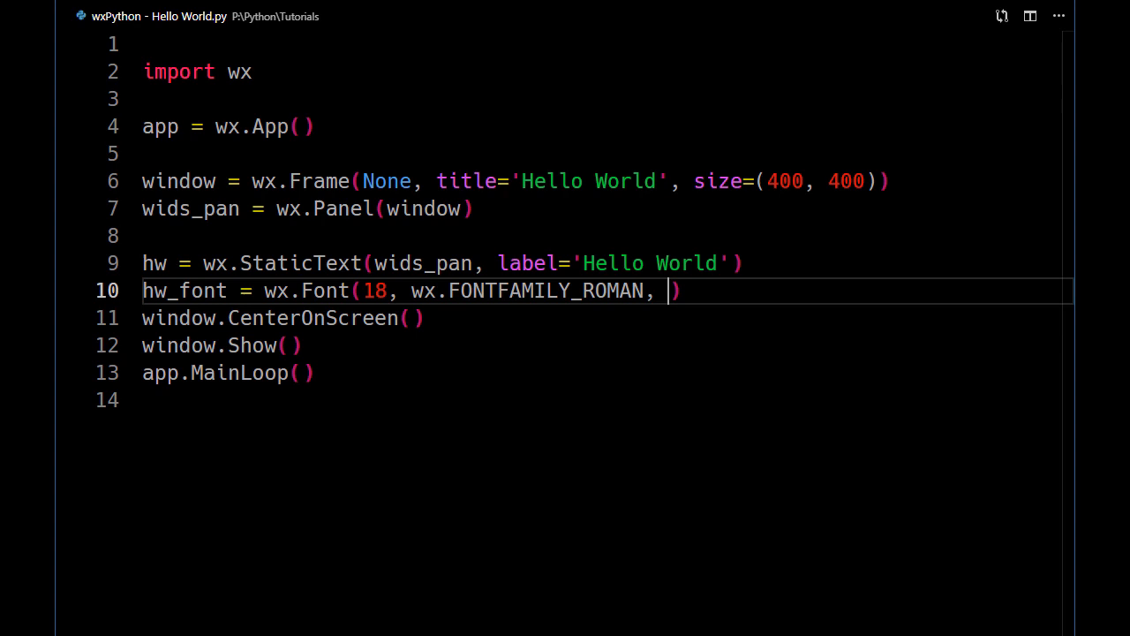
# - Finish the font with style wx.ITALIC and weight wx.NORMAL
pyautogui.write('wx.I')
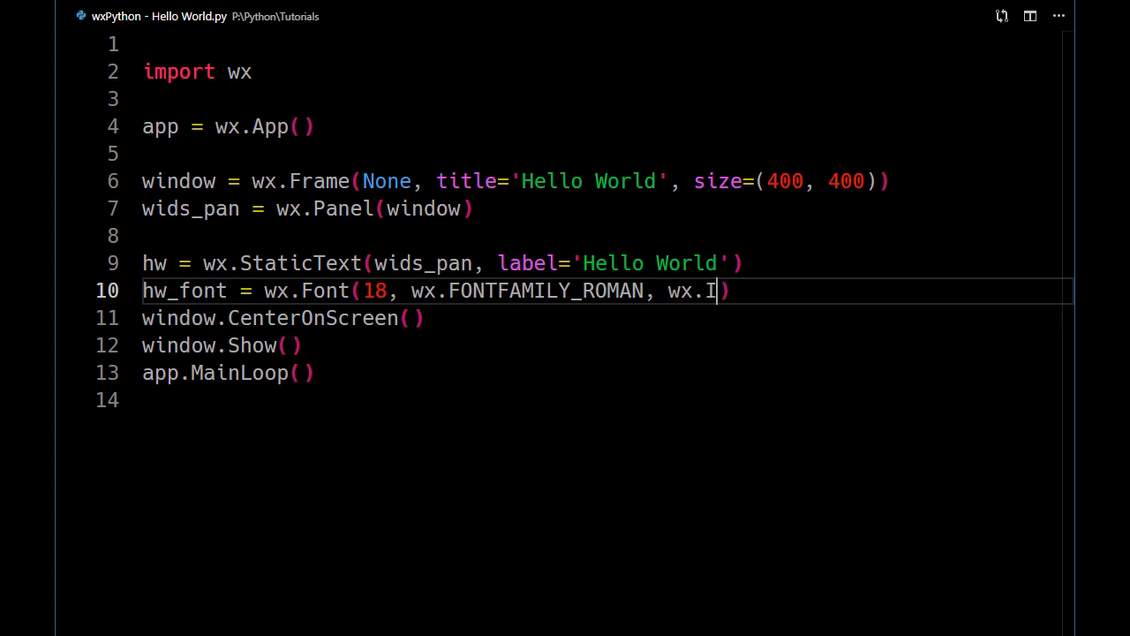
pyautogui.write('TALI')
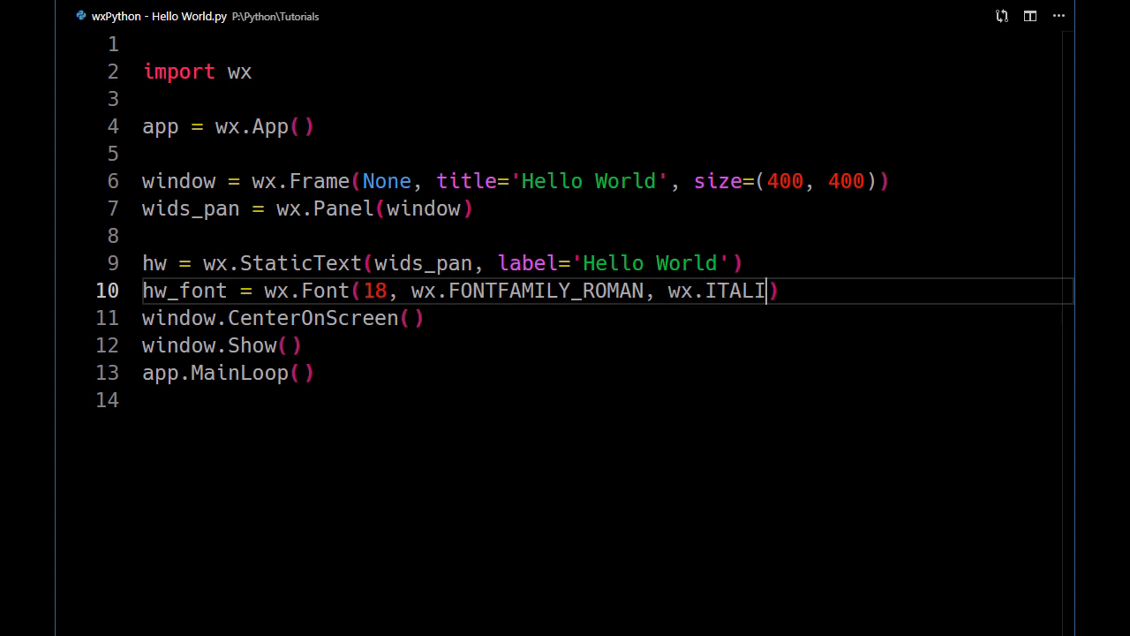
pyautogui.write('C,')
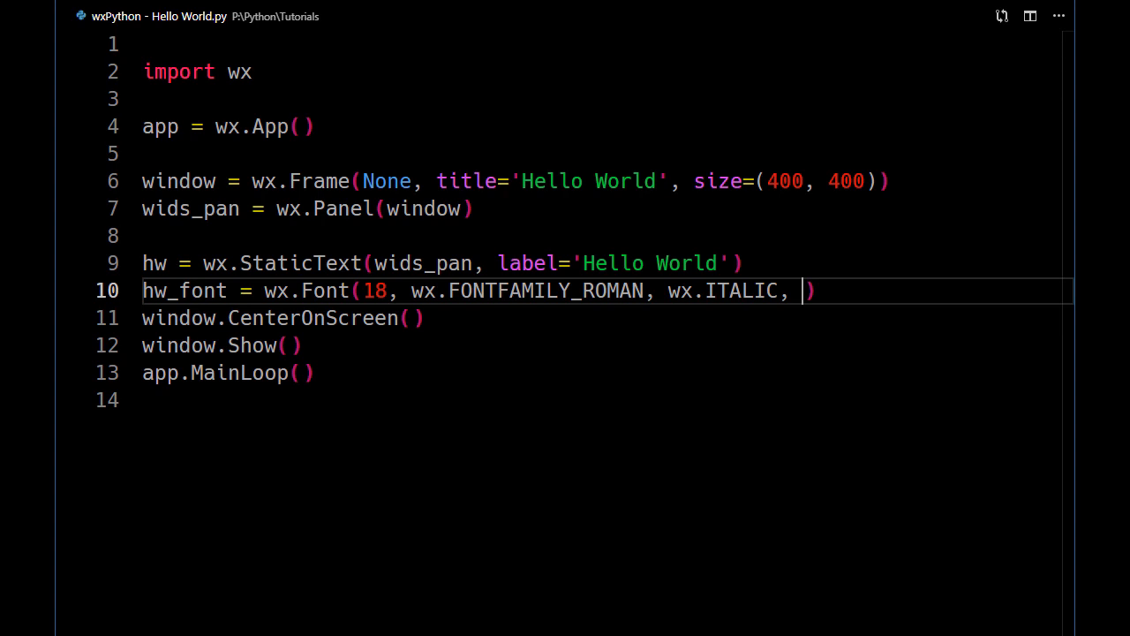
pyautogui.write('wx.')
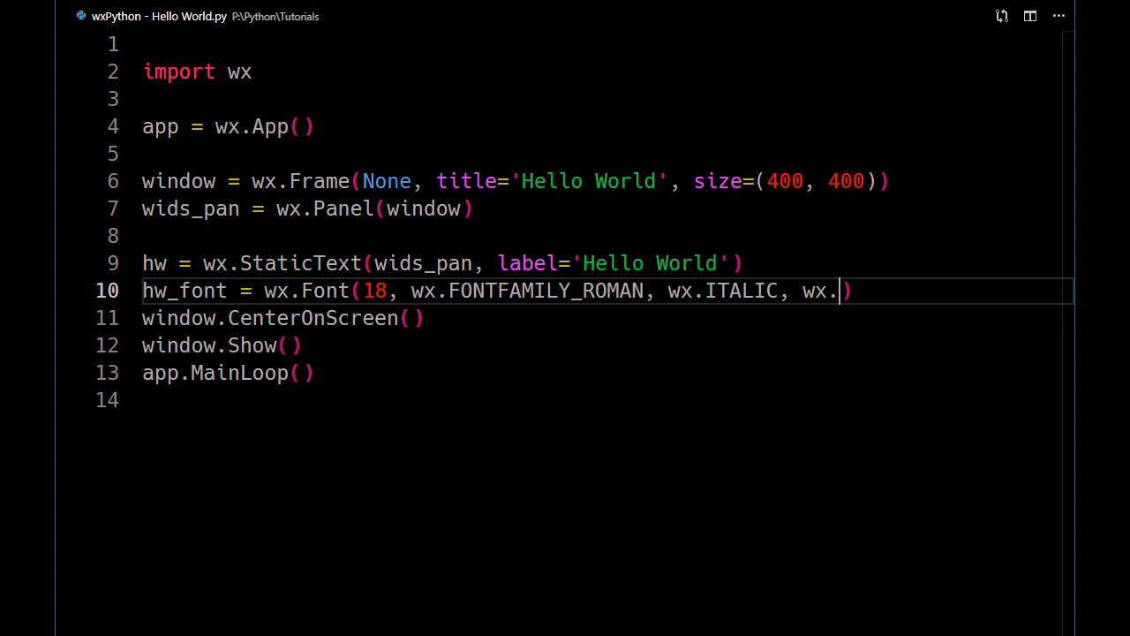
pyautogui.write('NOR')
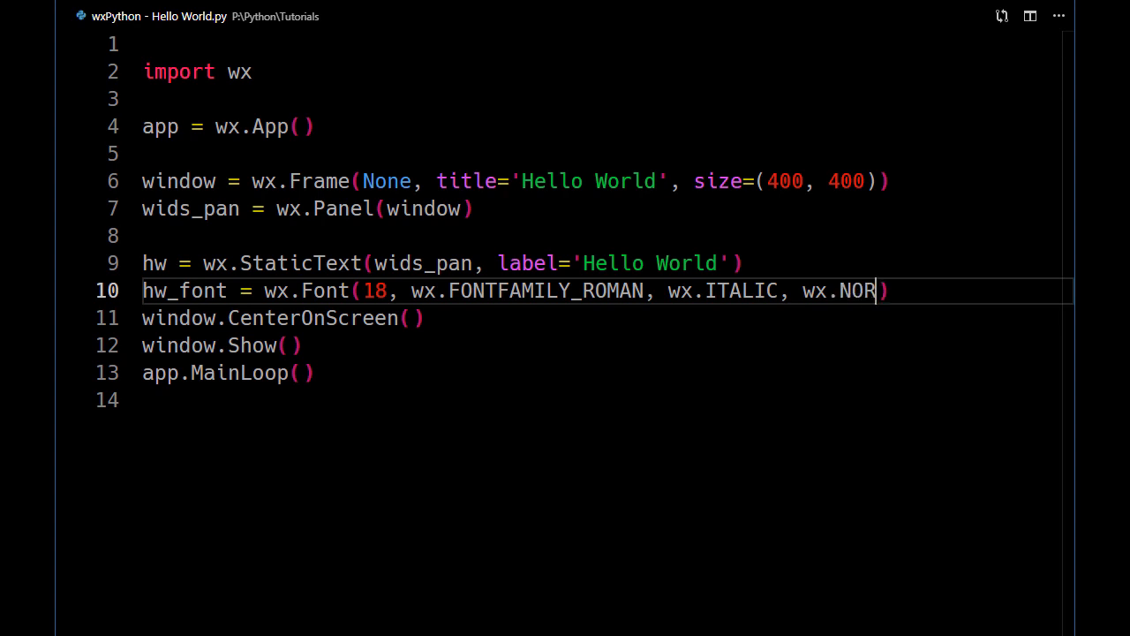
pyautogui.write('MAL')
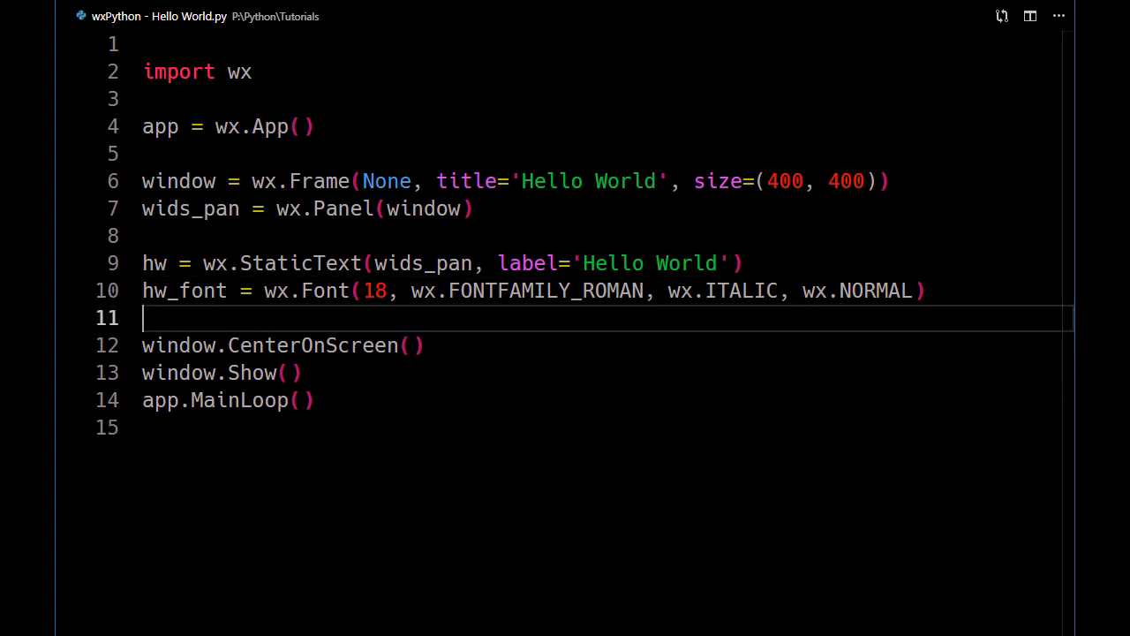
# - Apply the font to the label with hw.SetFont(hw_font)
pyautogui.write('hw.')
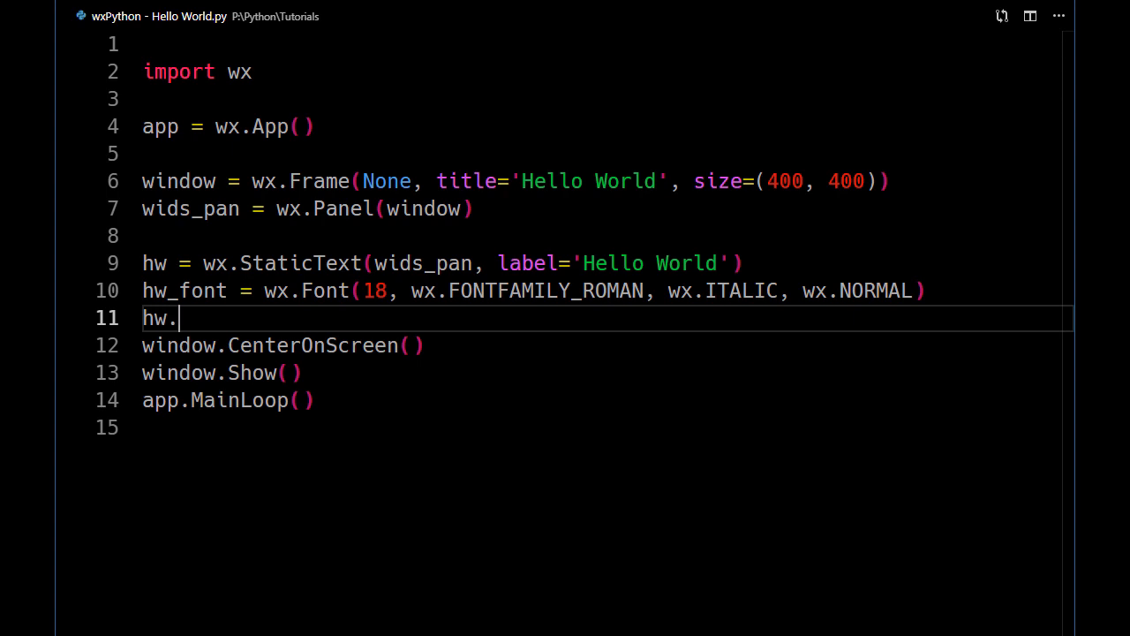
pyautogui.write('SetF')
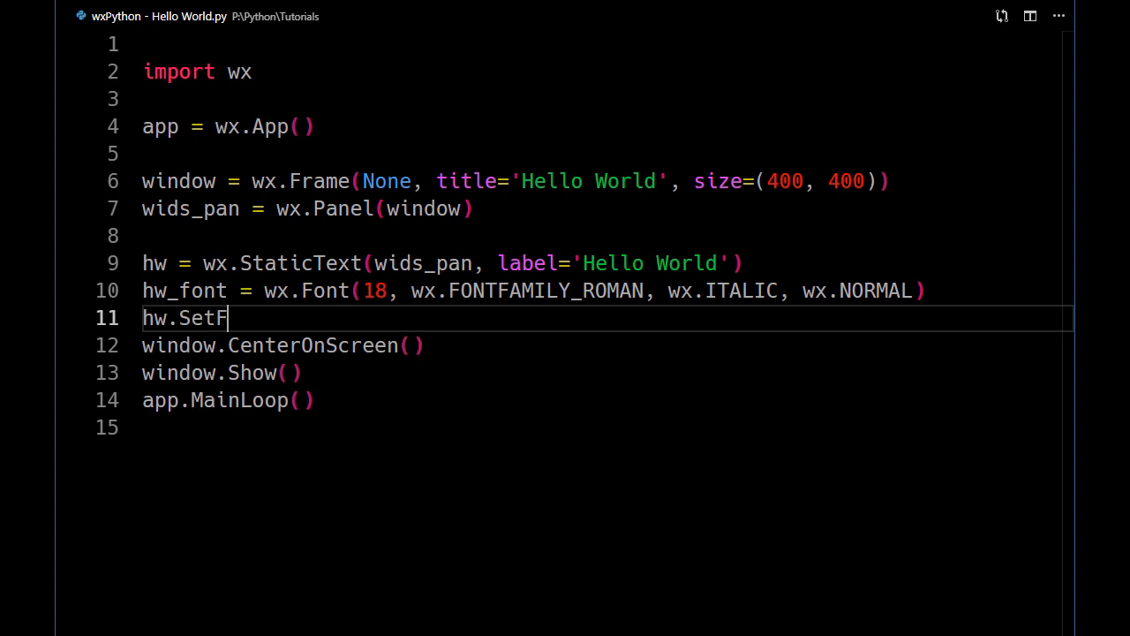
pyautogui.write('ont')
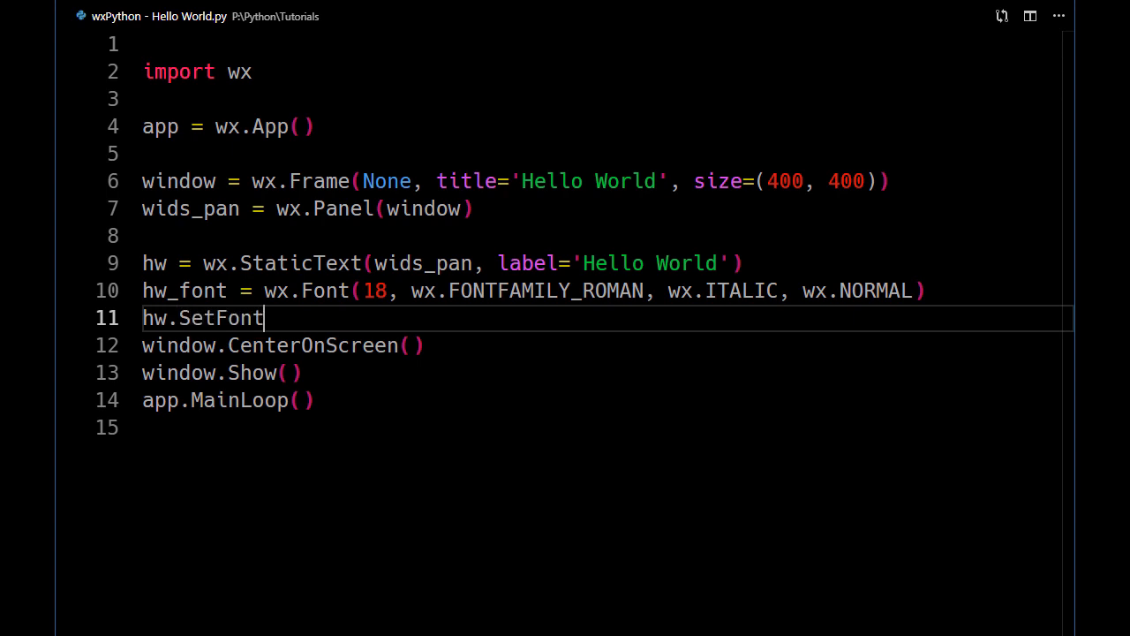
pyautogui.write('(hw')
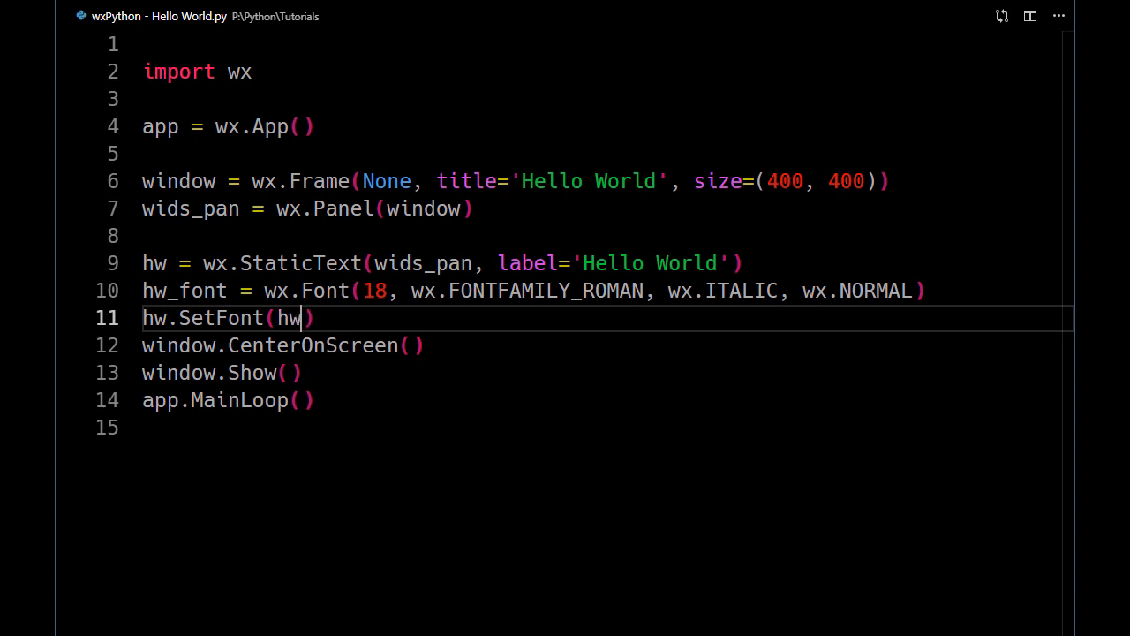
pyautogui.write('_fo')
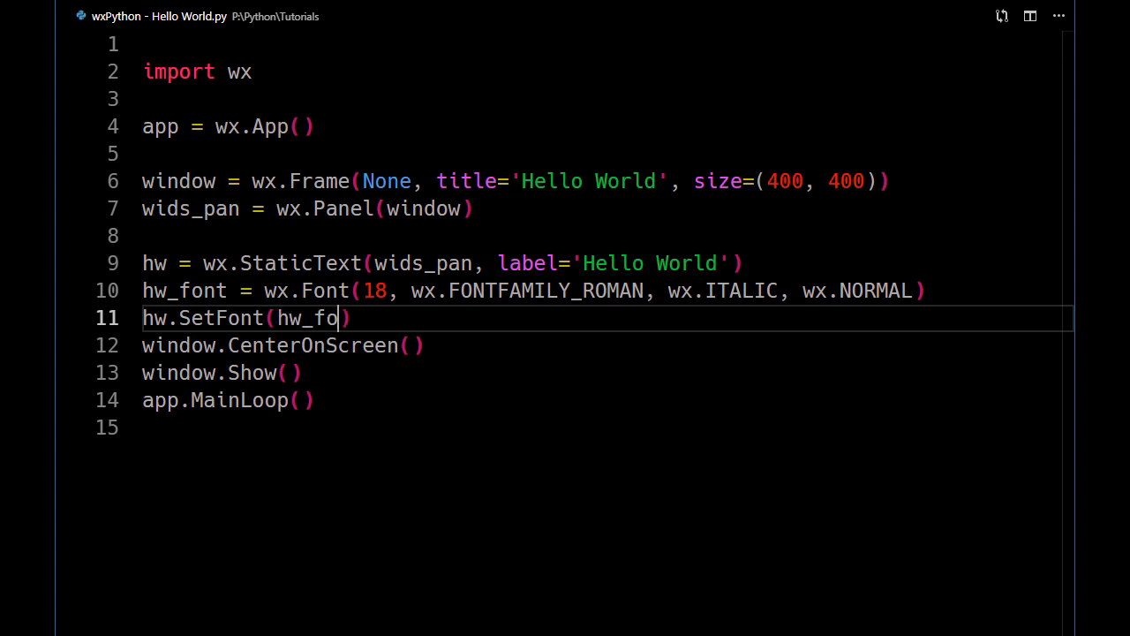
pyautogui.write('nt')
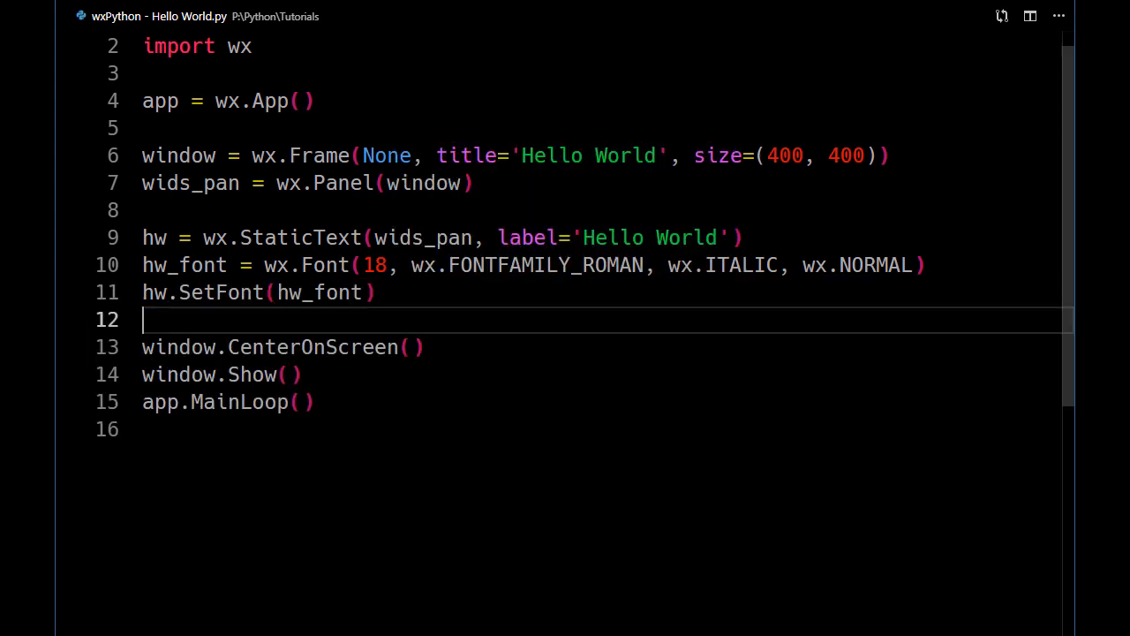
# - Append ', pos=(20, 20)' after label='Hello World' in the StaticText call
pyautogui.click(608, 237)
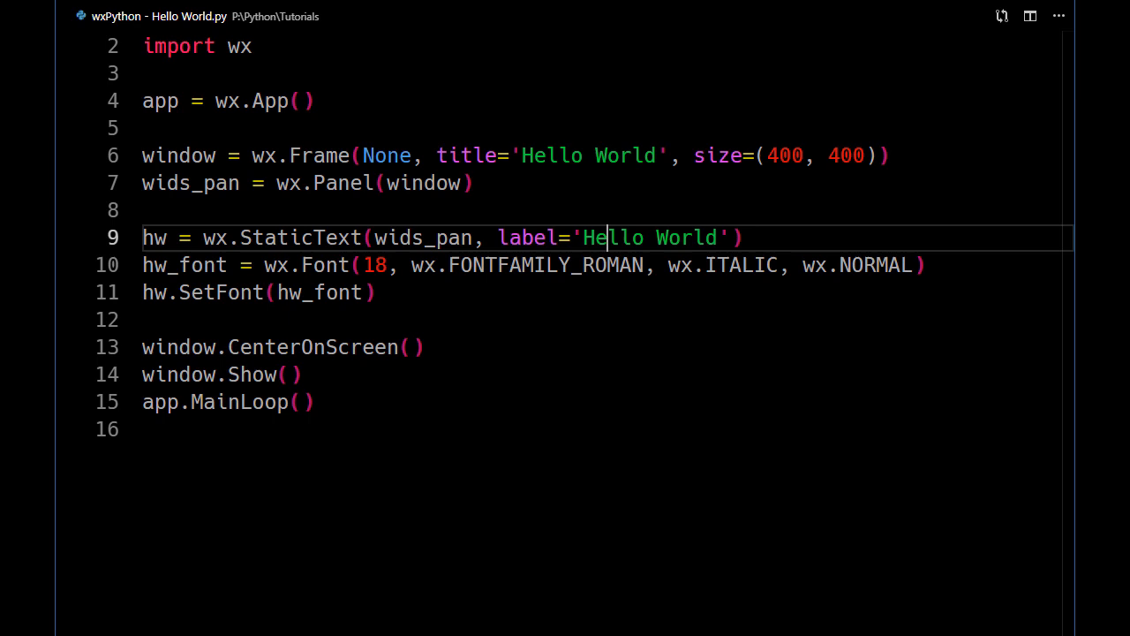
pyautogui.click(692, 236)
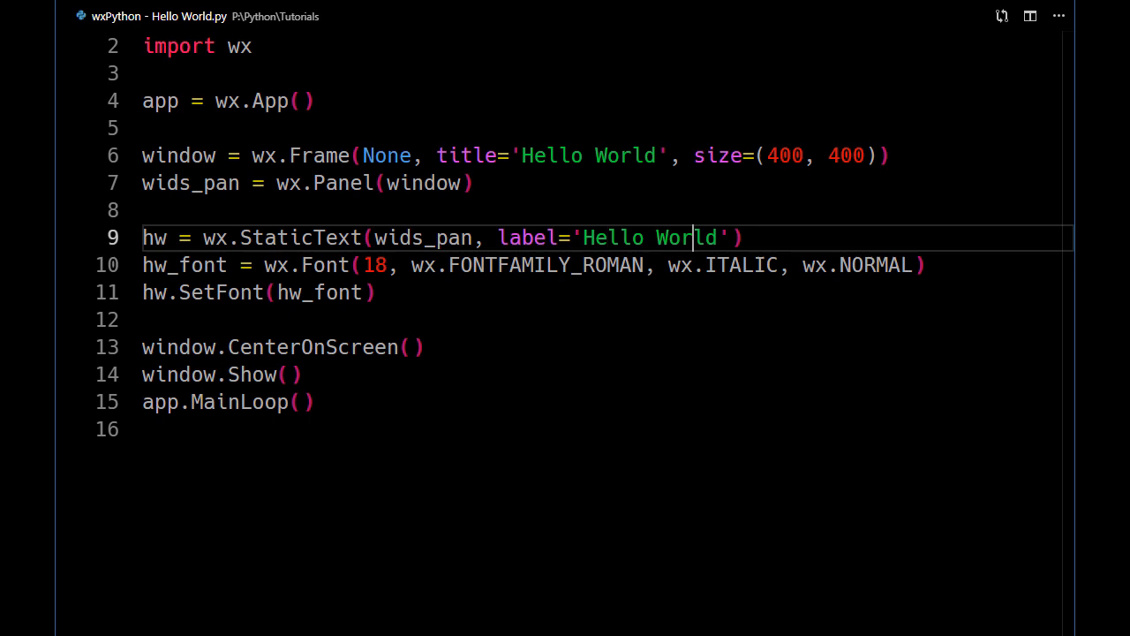
pyautogui.write(',')
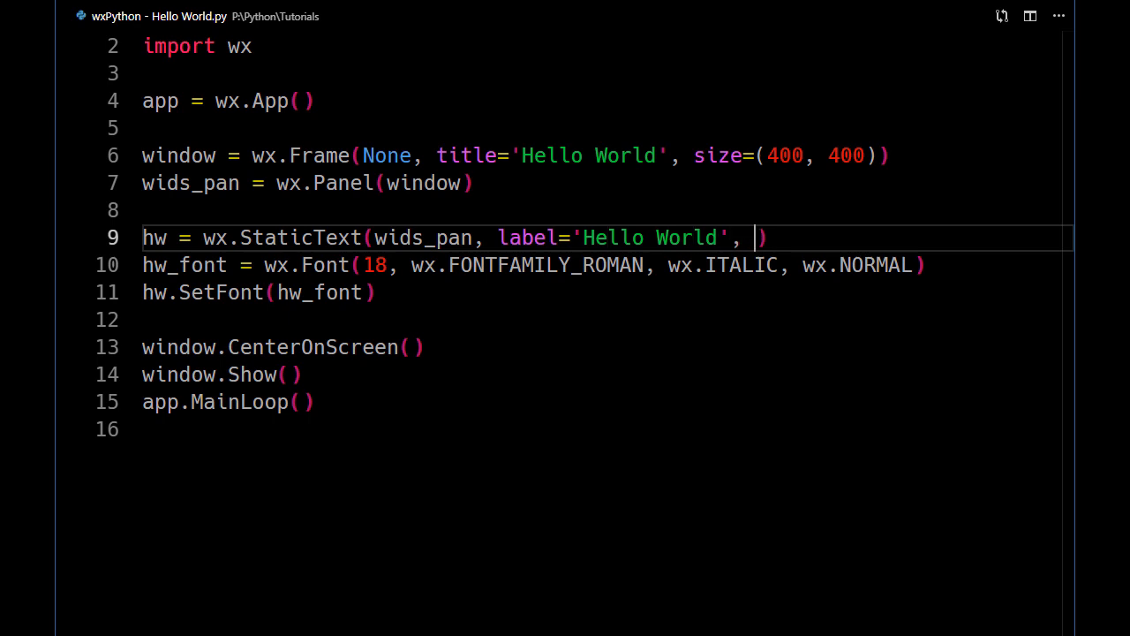
pyautogui.write('pos=')
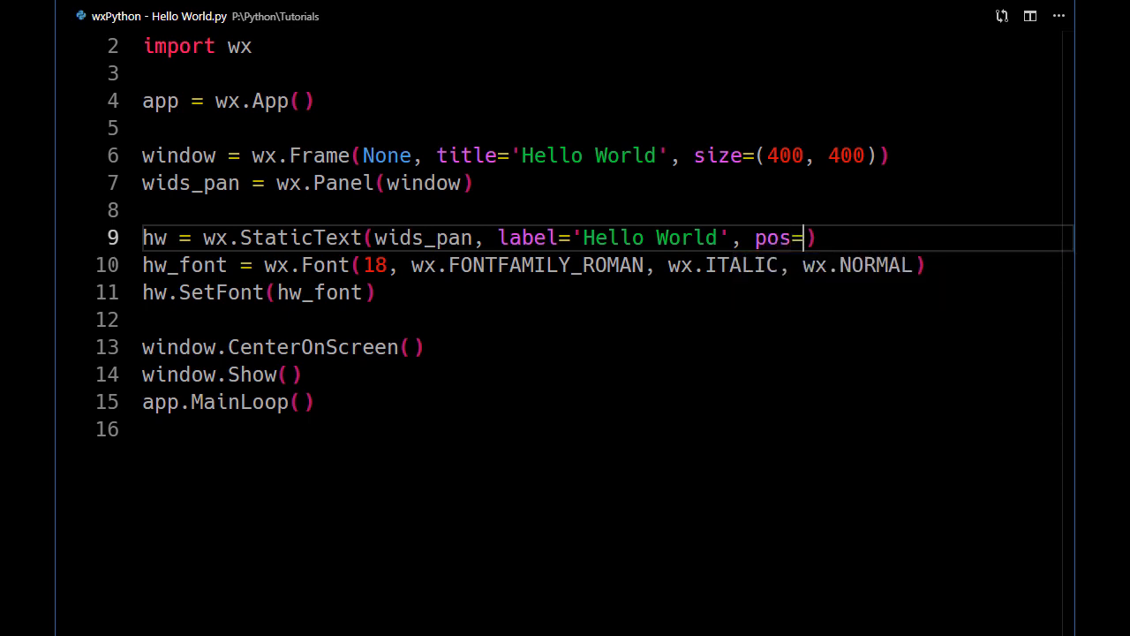
pyautogui.write('(20')
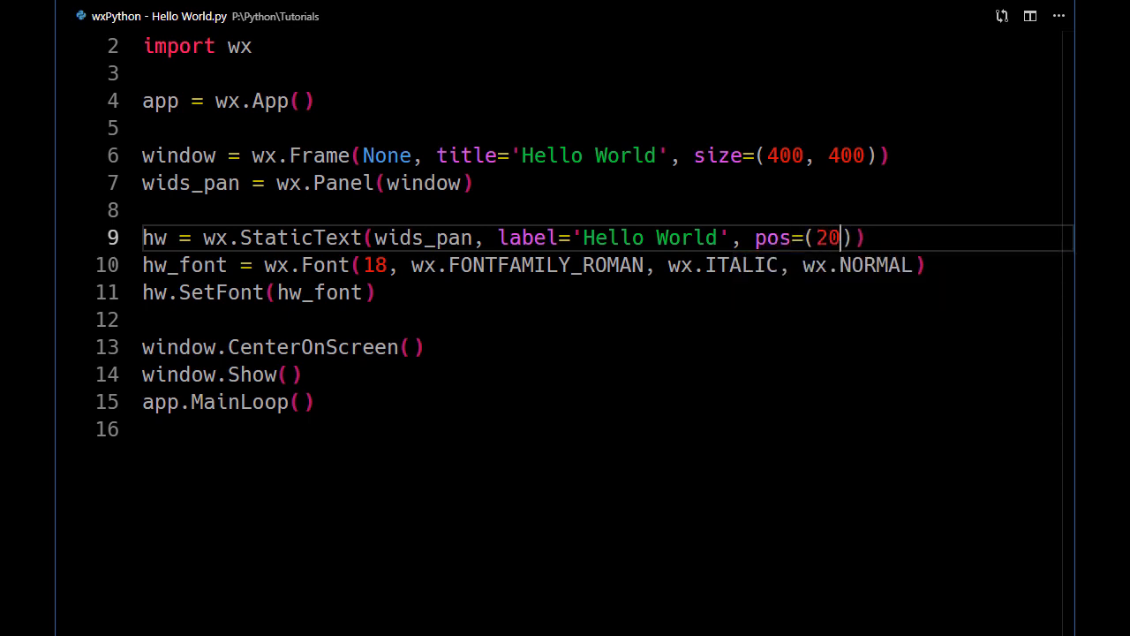
pyautogui.write(', 20')
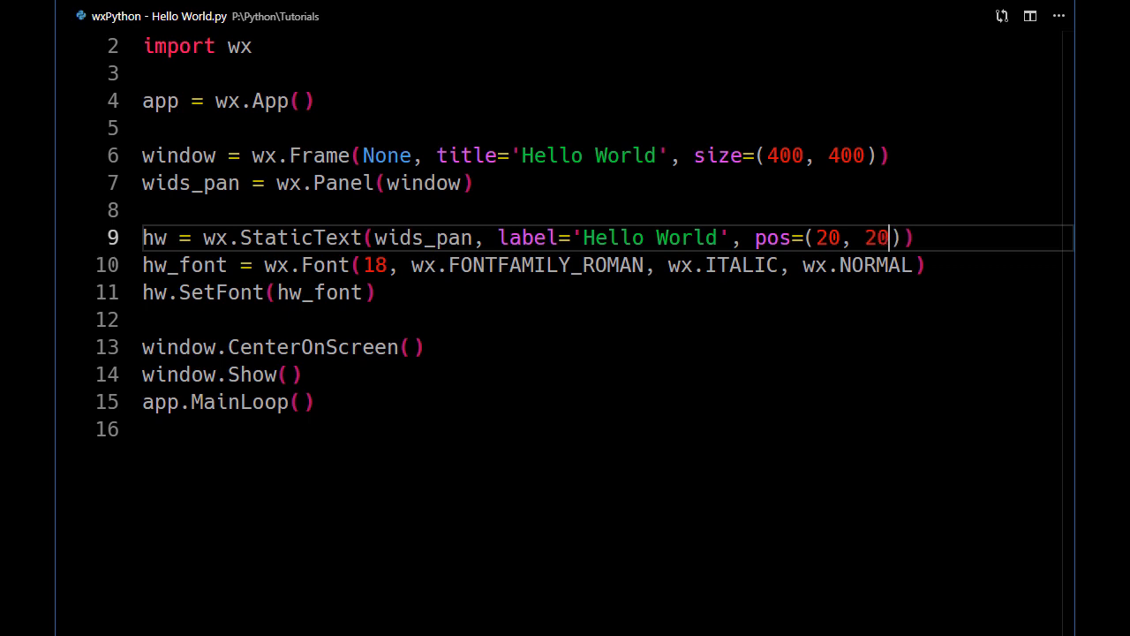